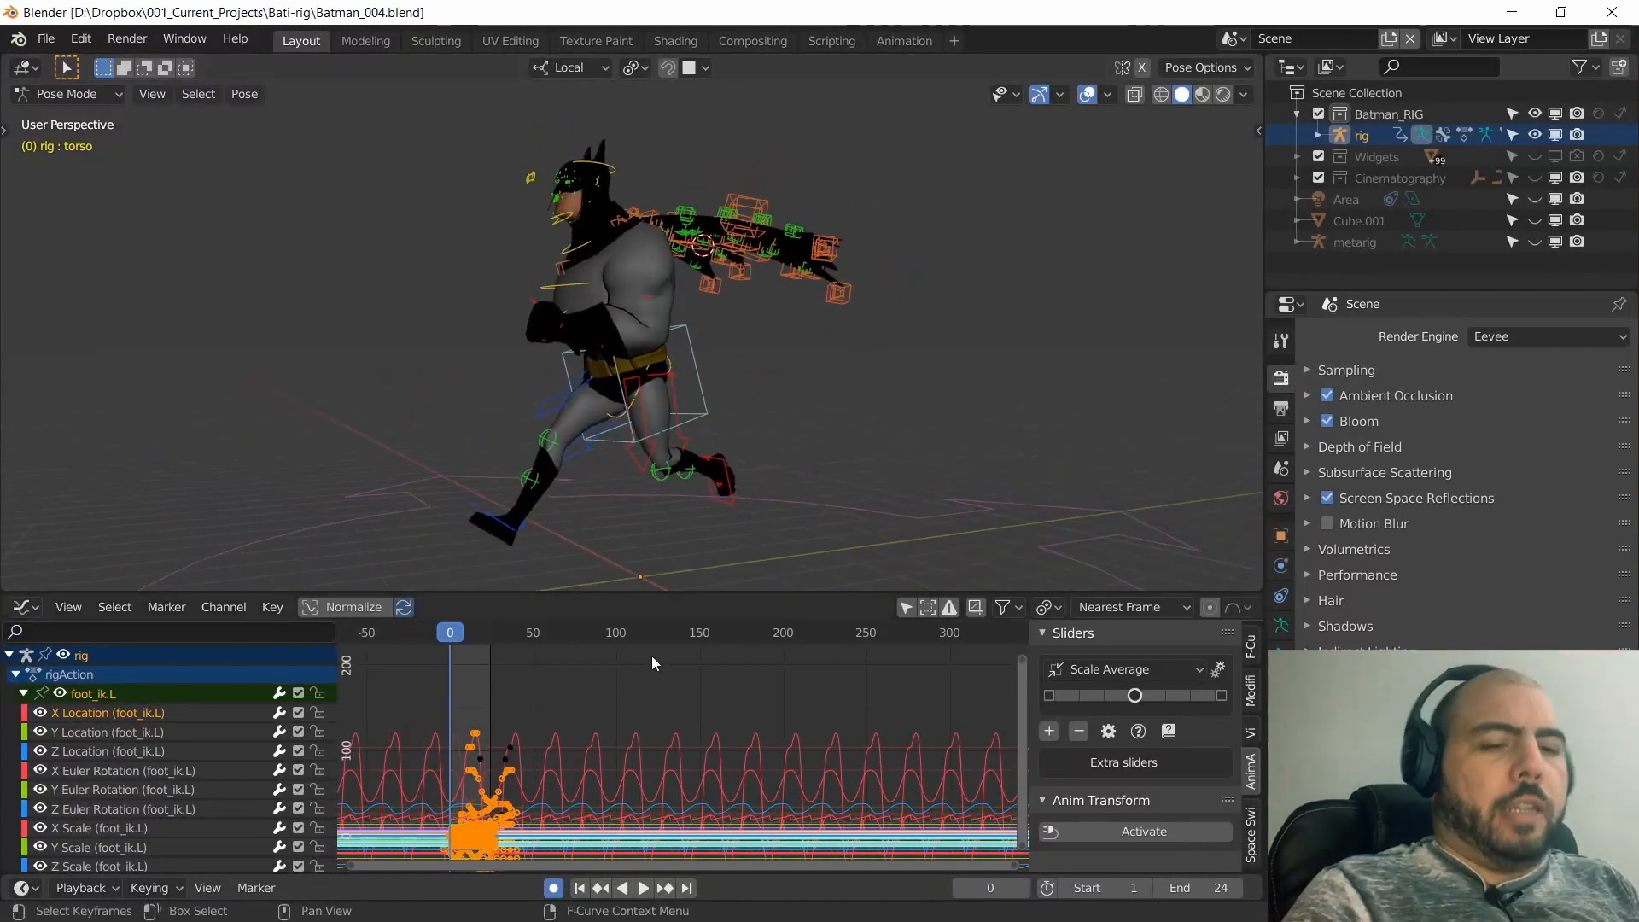
mouse_move(809, 266)
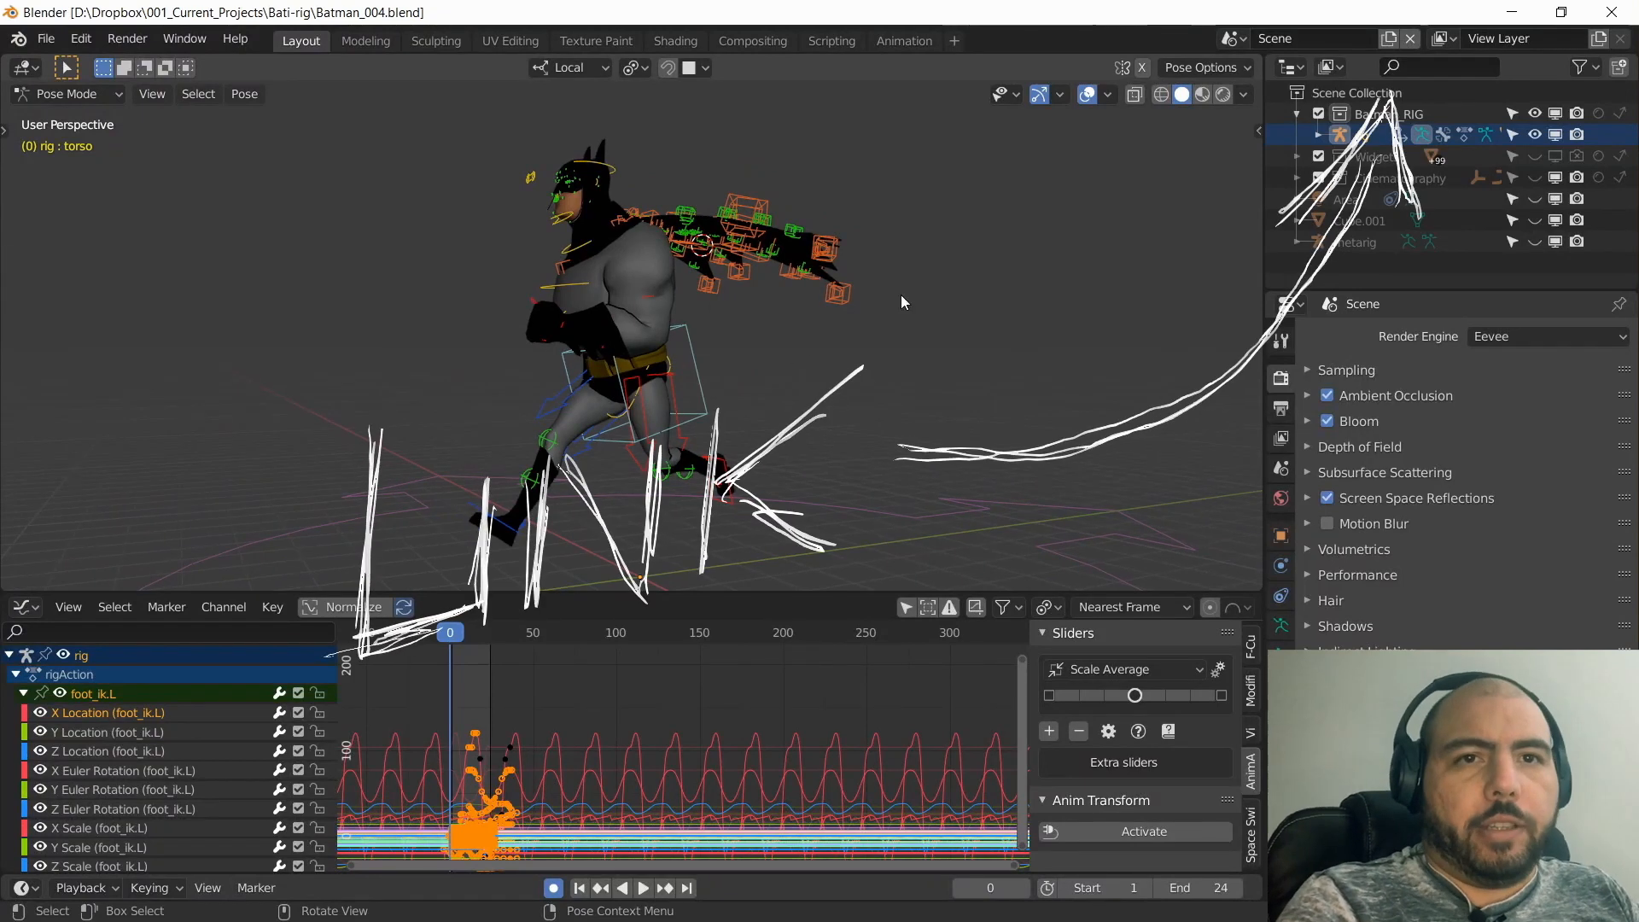
Play the run cycle, then switch the left area to the Nonlinear Animation editor showing the rig's action.
left_click(645, 886)
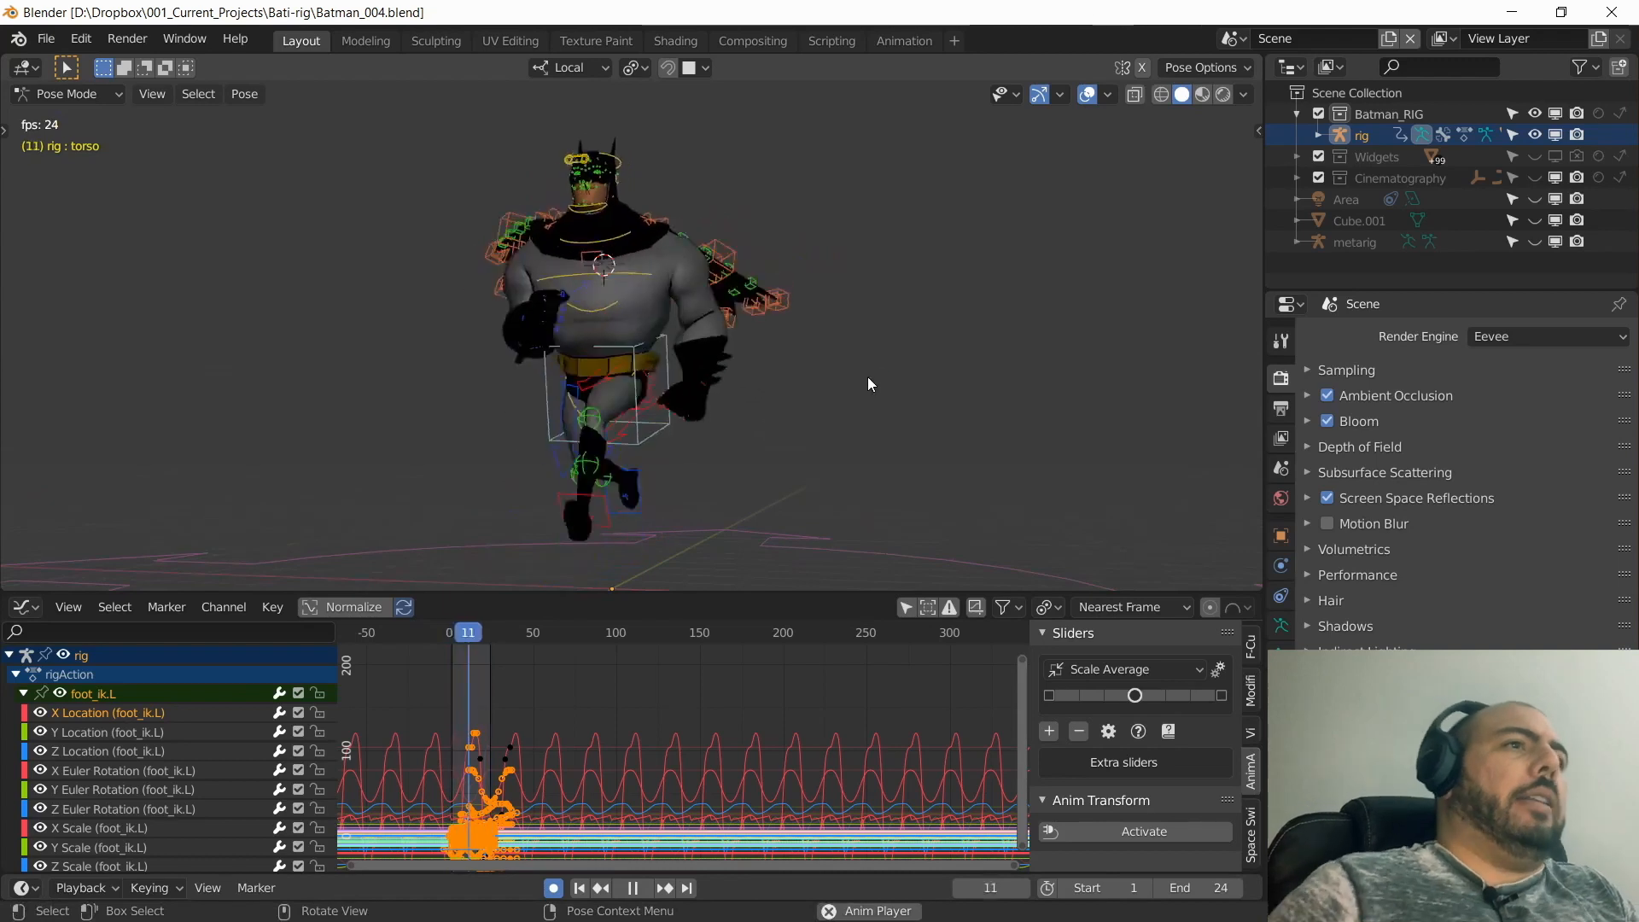
left_click(580, 888)
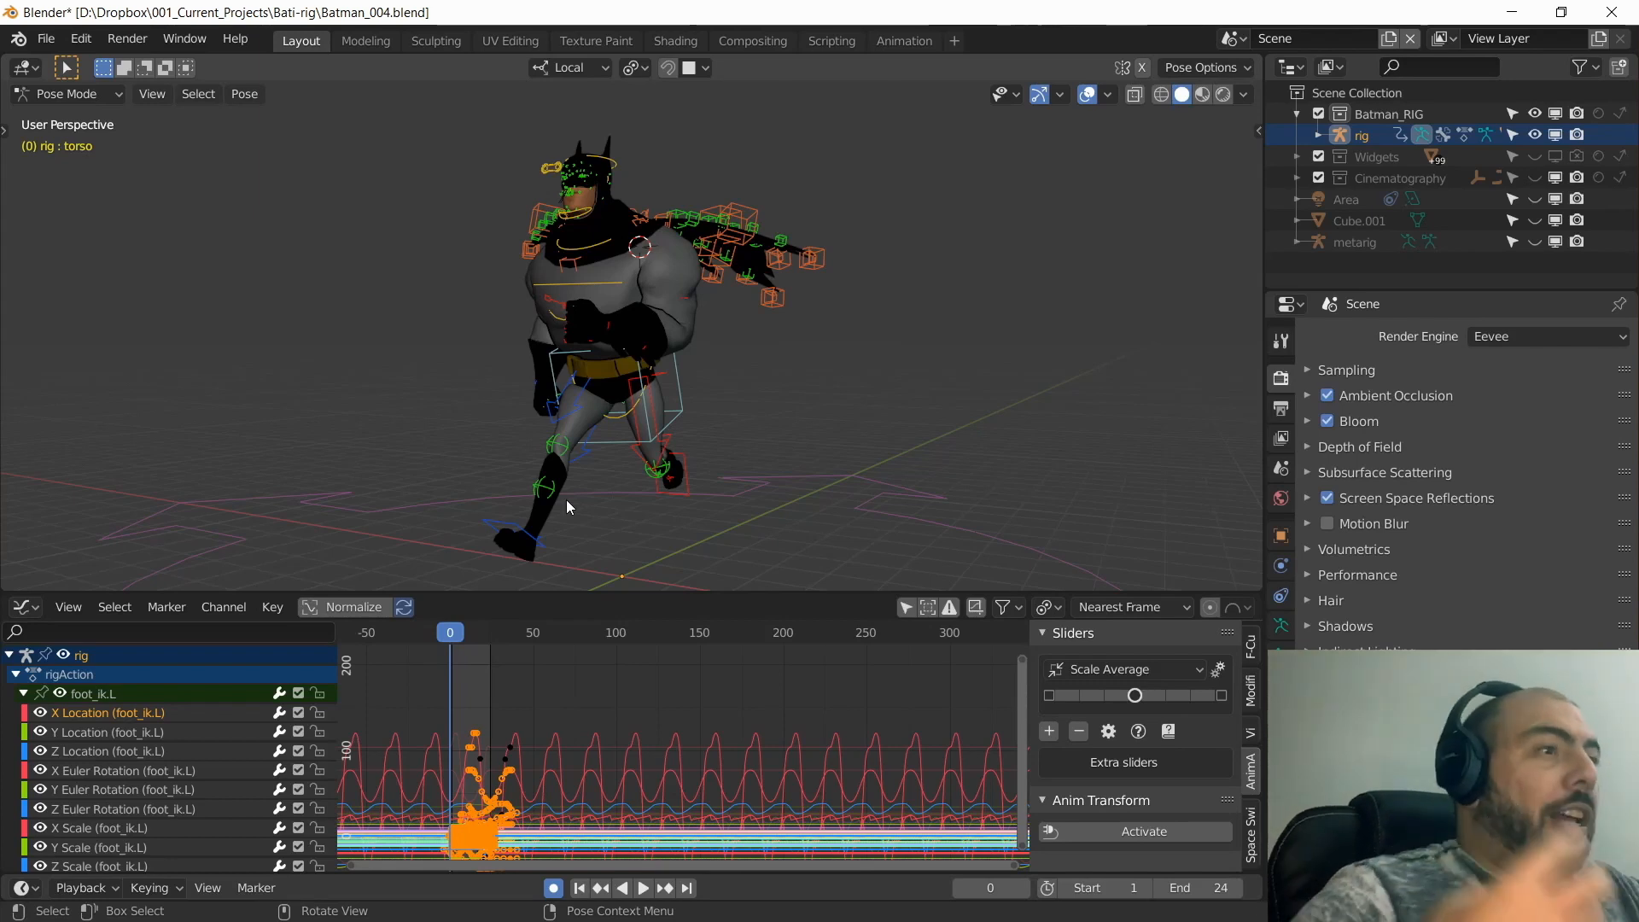
mouse_move(862, 236)
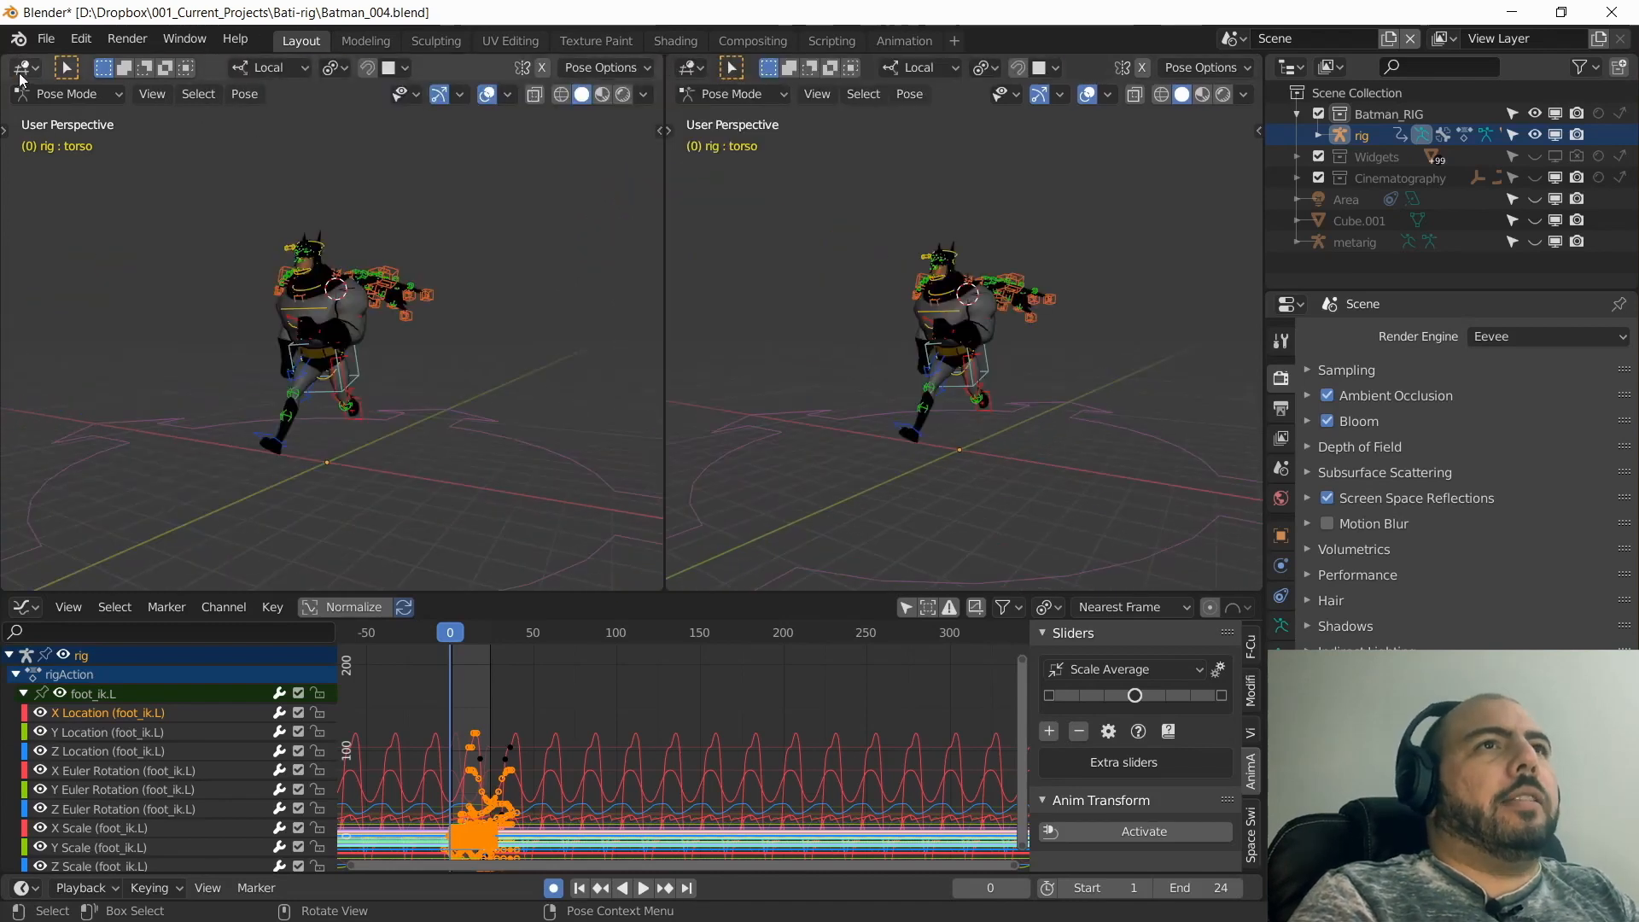
left_click(21, 67)
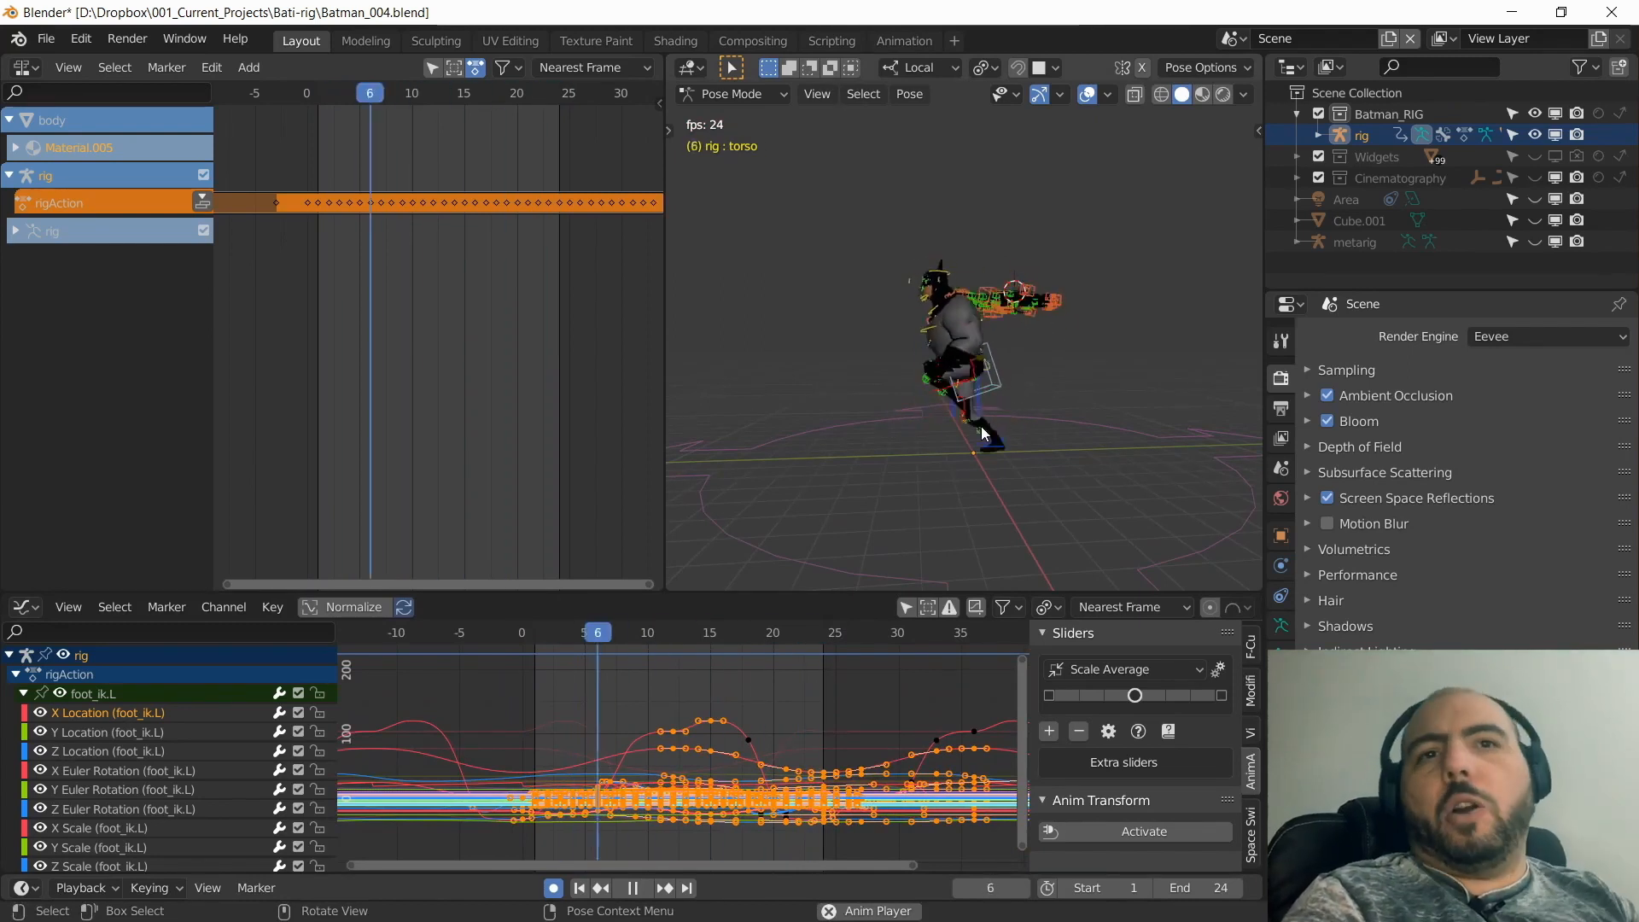
left_click(579, 888)
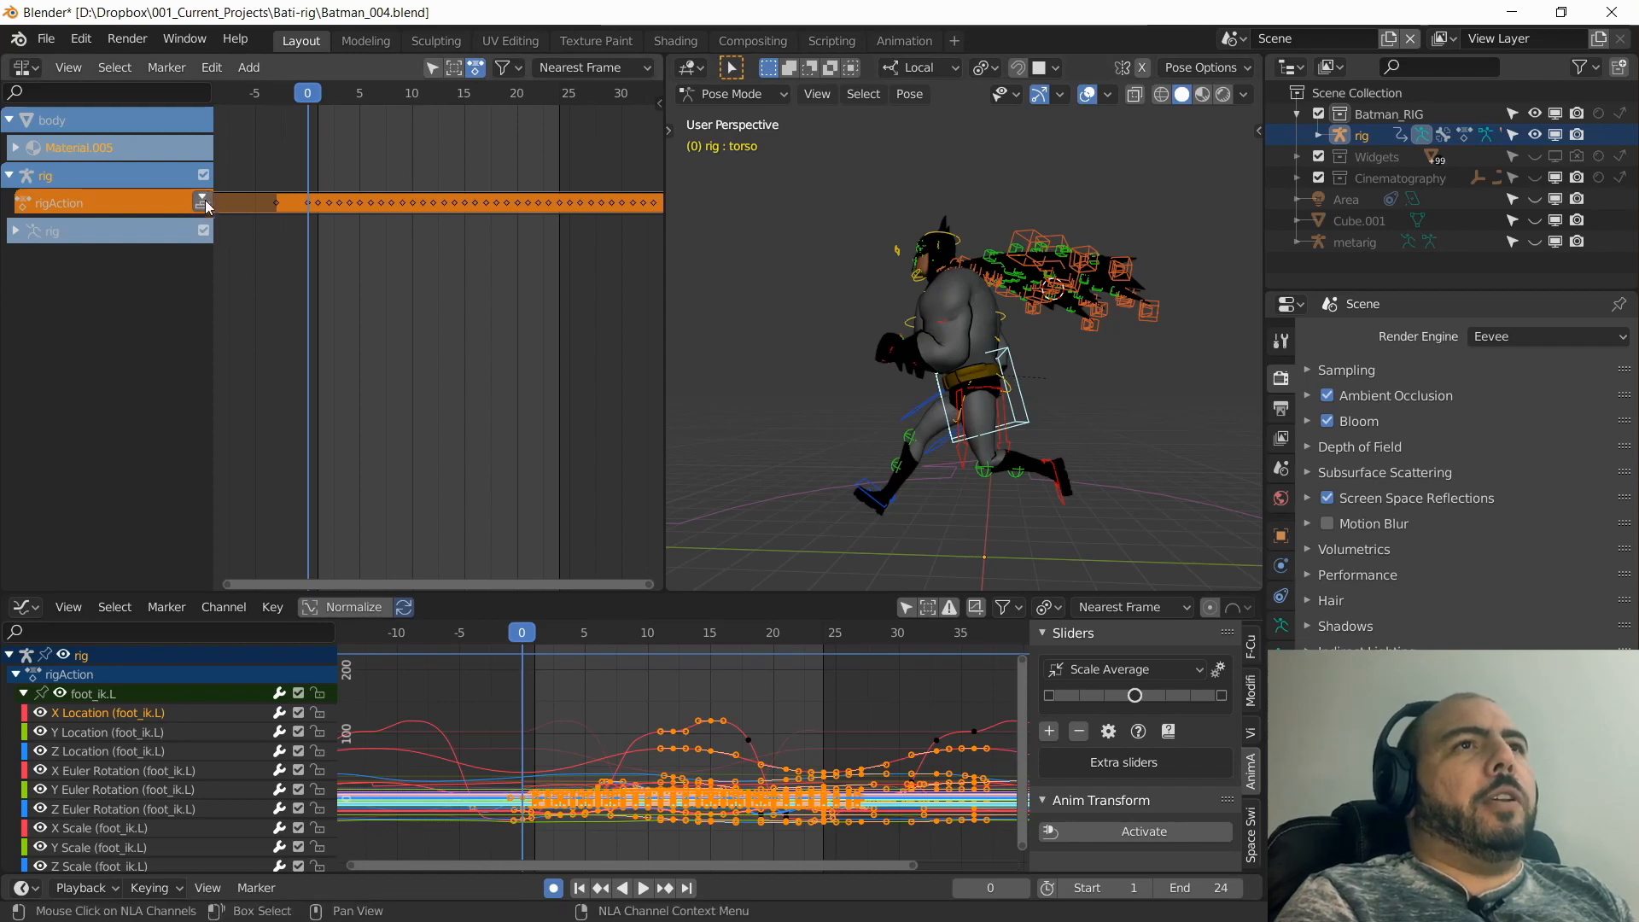
Push rigAction down onto its own NLA track and lock that track against editing.
left_click(205, 202)
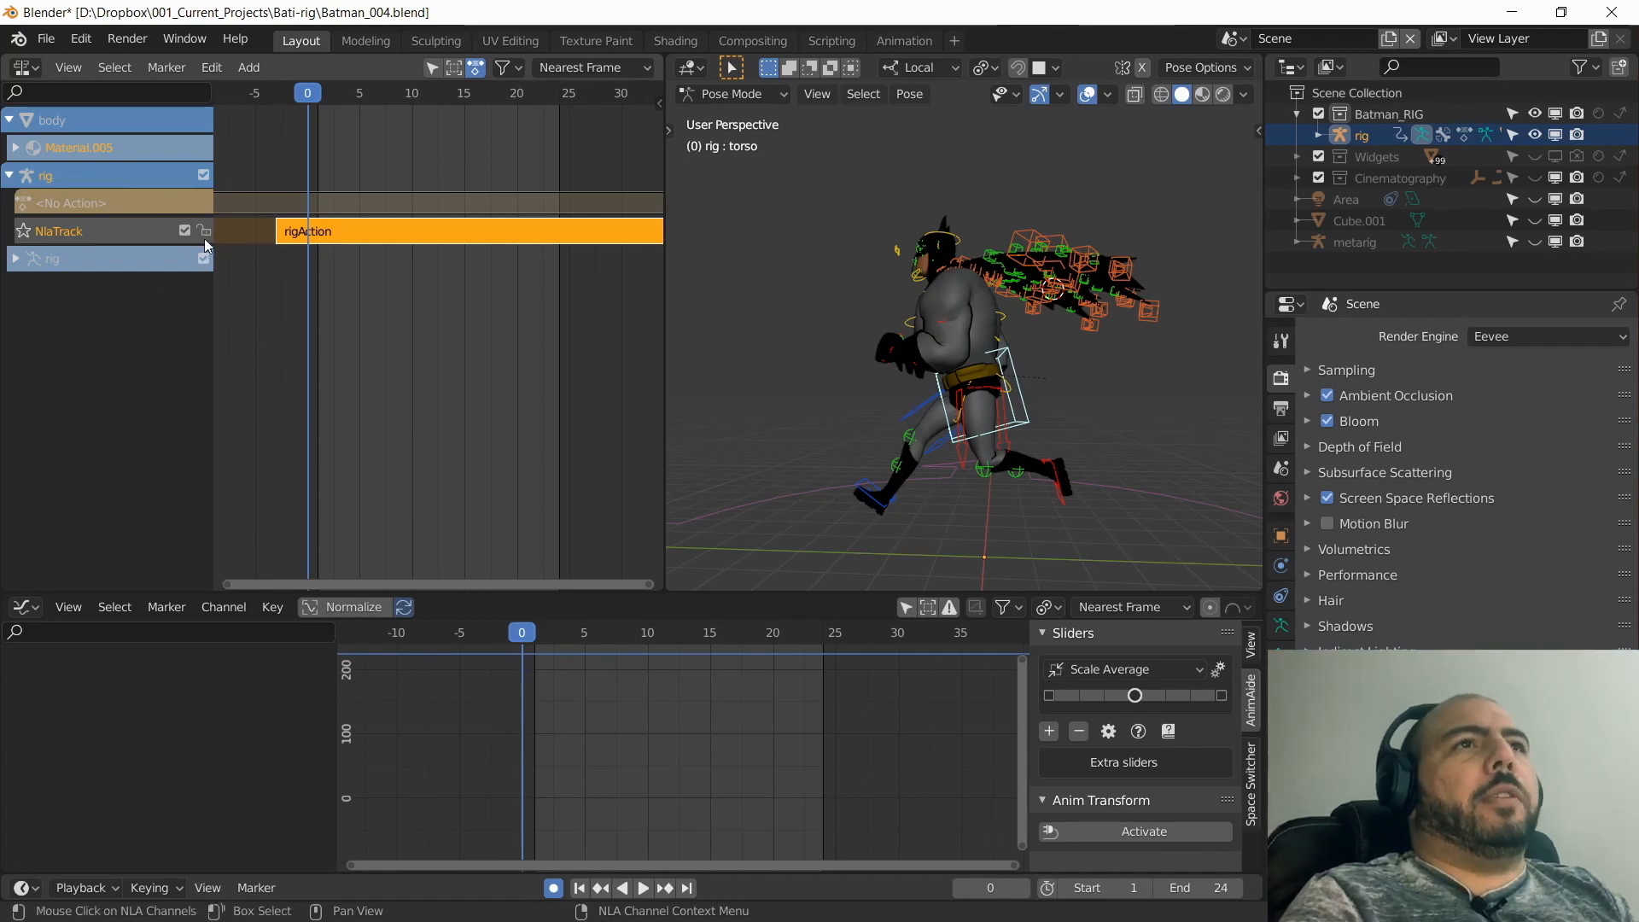
left_click(205, 230)
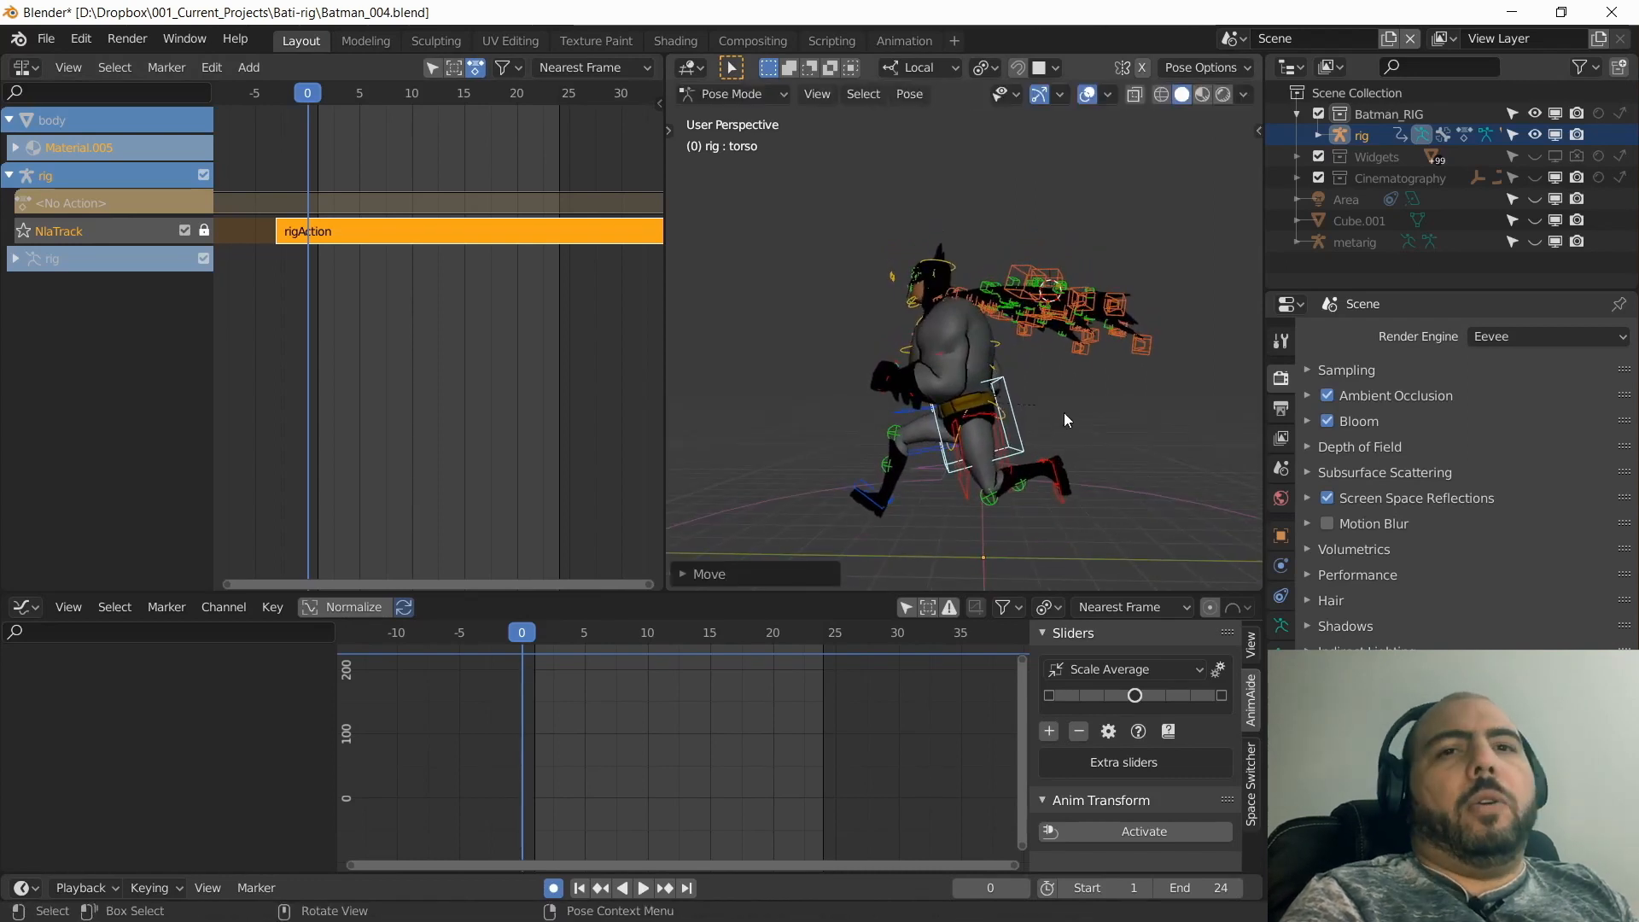
mouse_move(1063, 432)
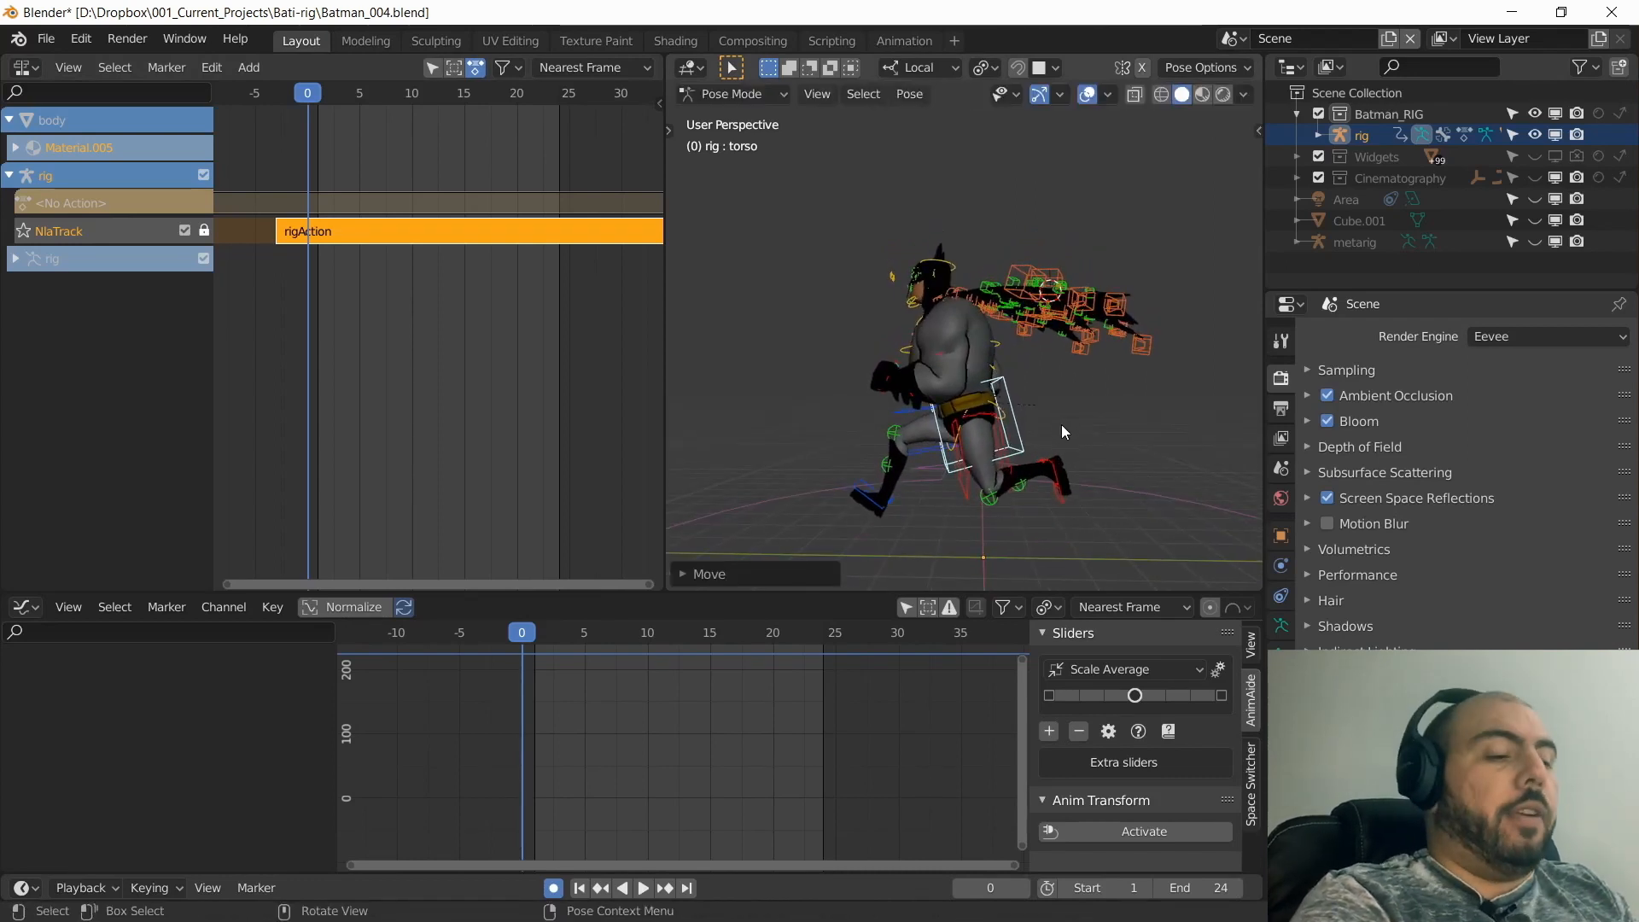
Key the lowered torso as LocRotScale on a new action layered above the run track.
left_click(644, 888)
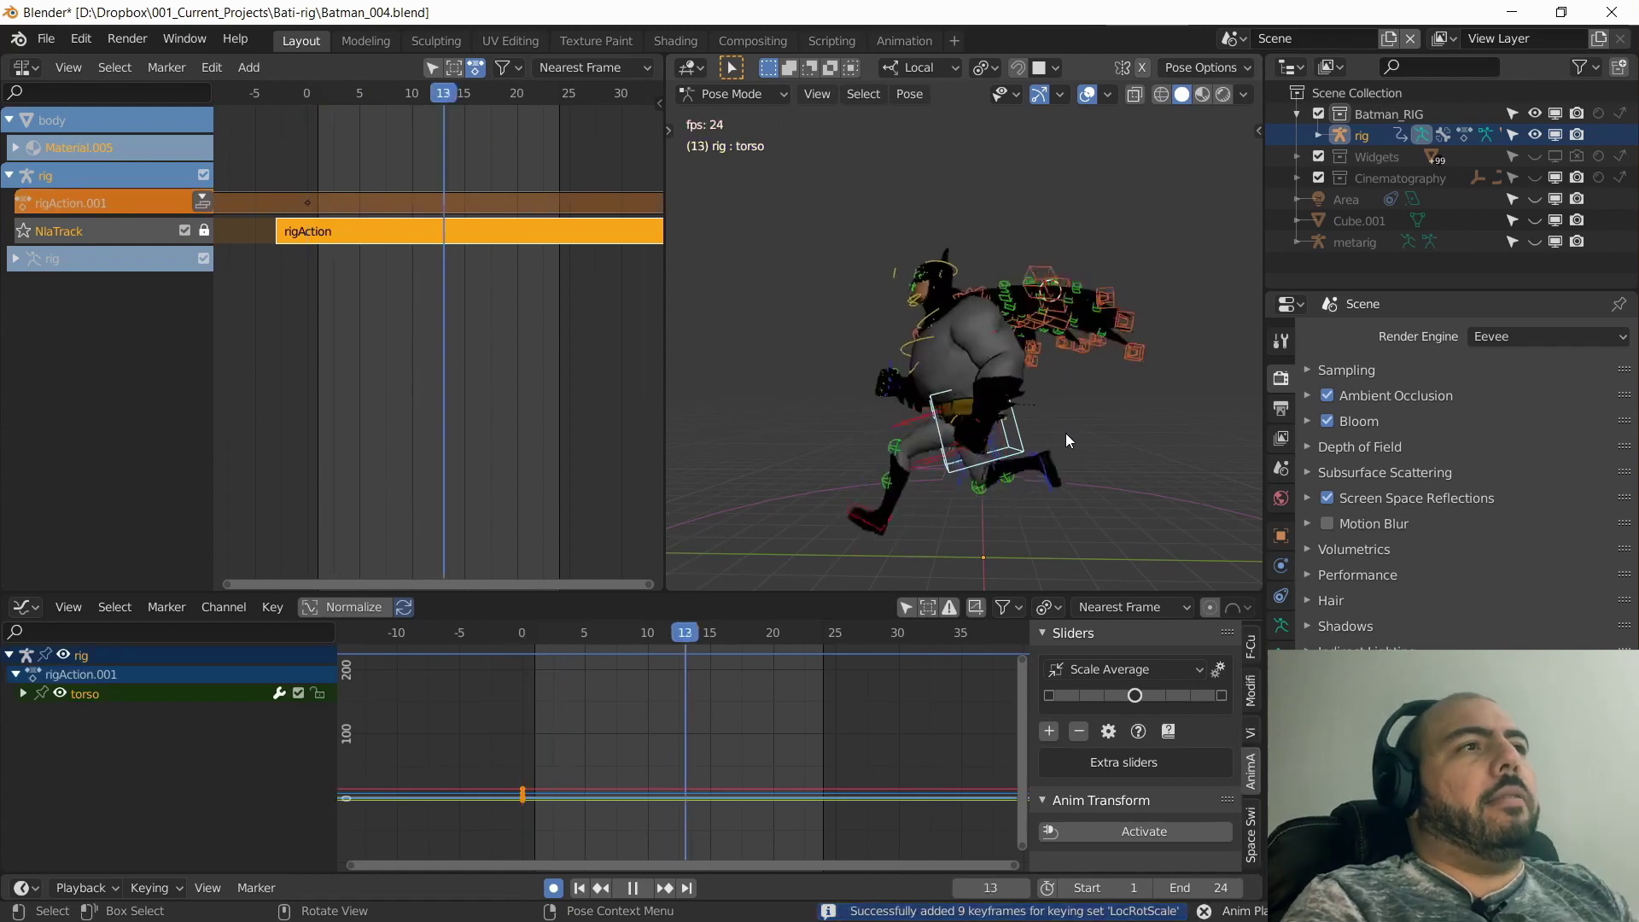
key("Right")
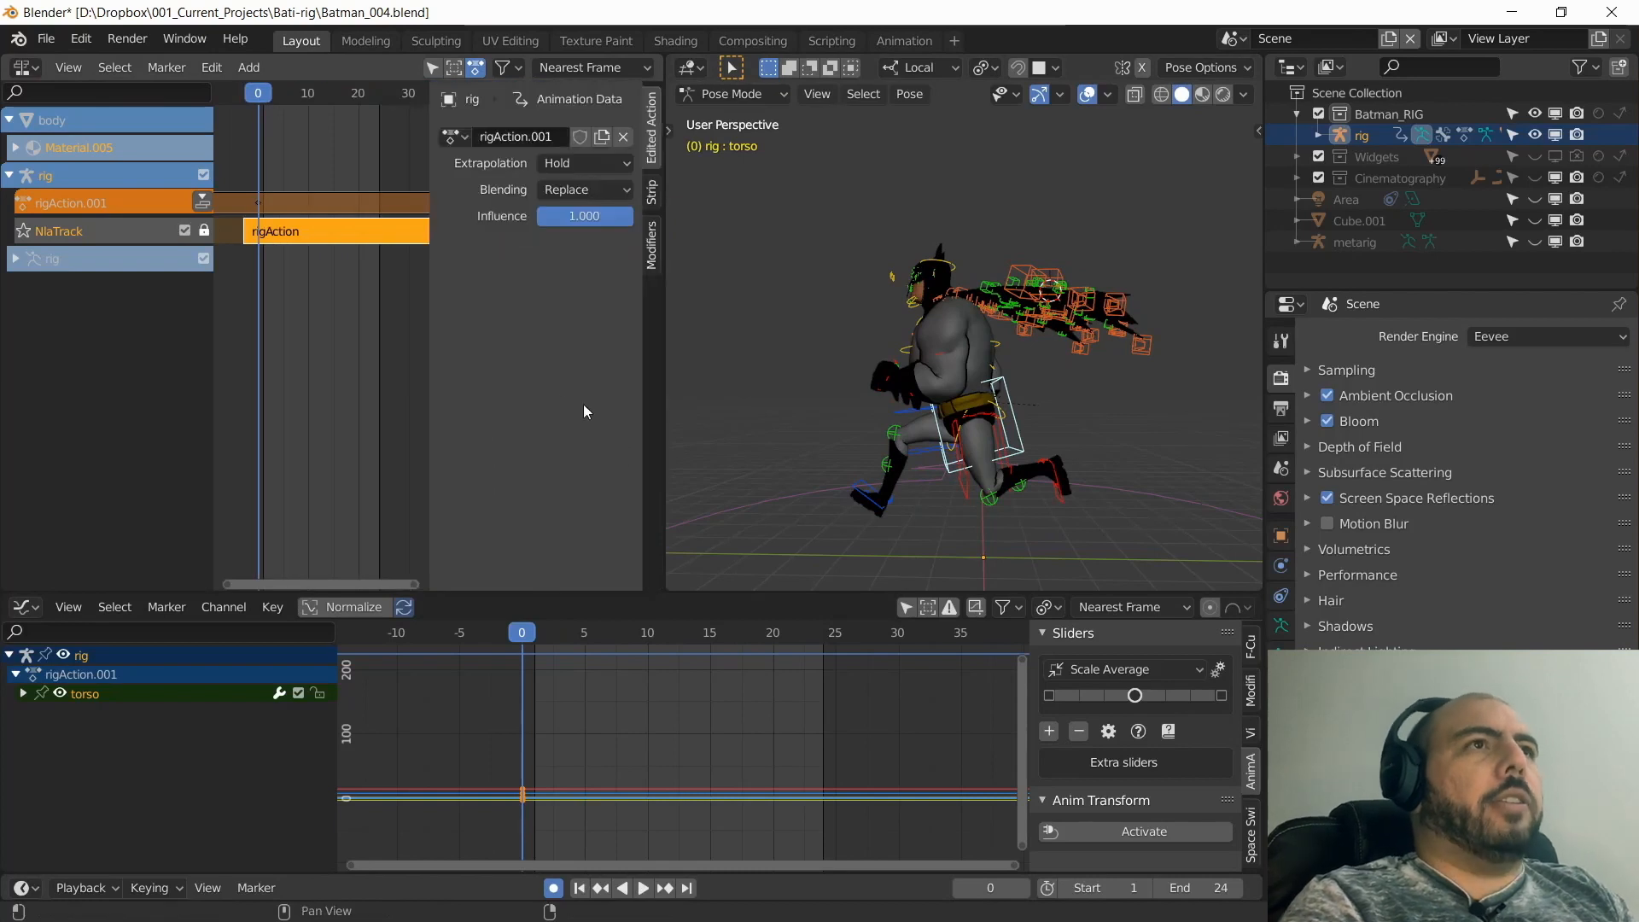
mouse_move(882, 465)
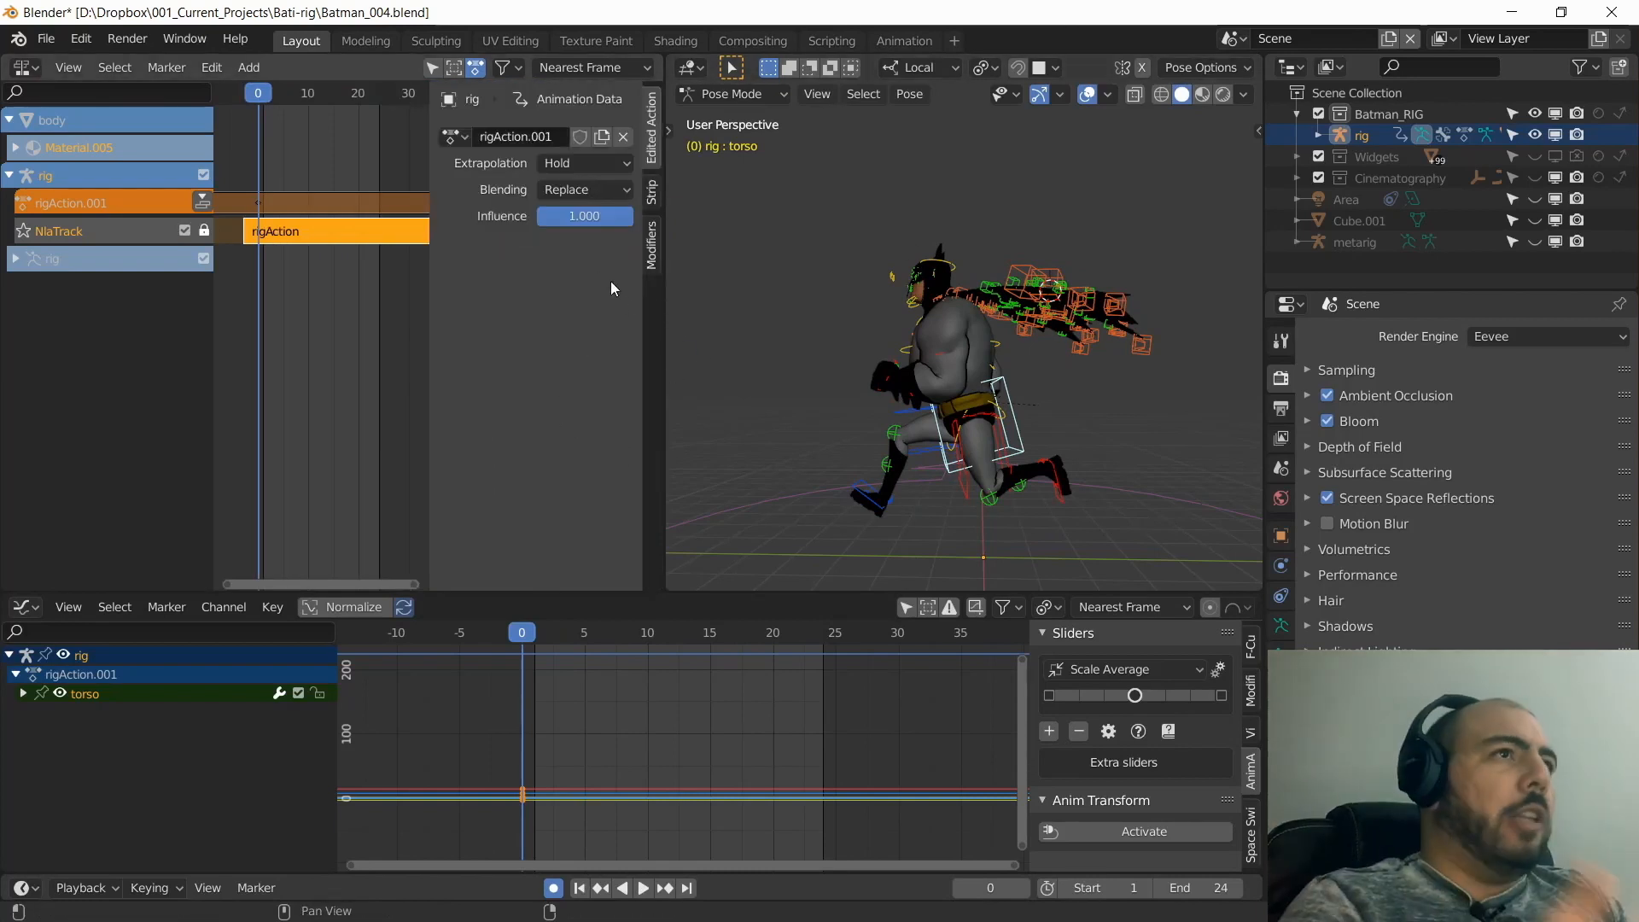
mouse_move(598, 333)
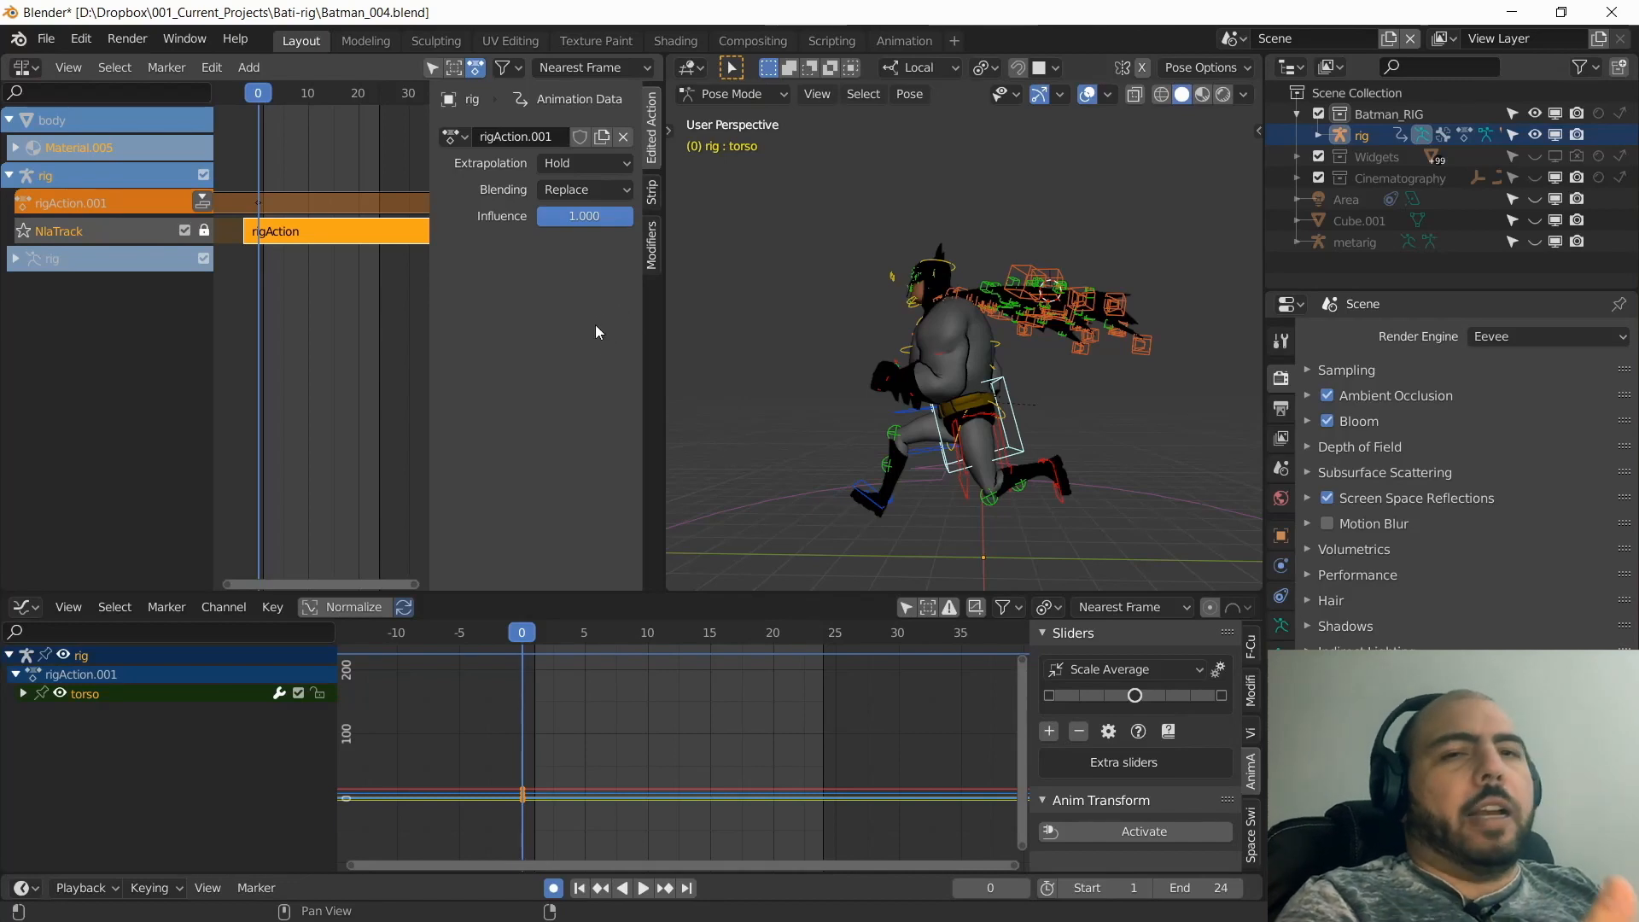
mouse_move(553, 351)
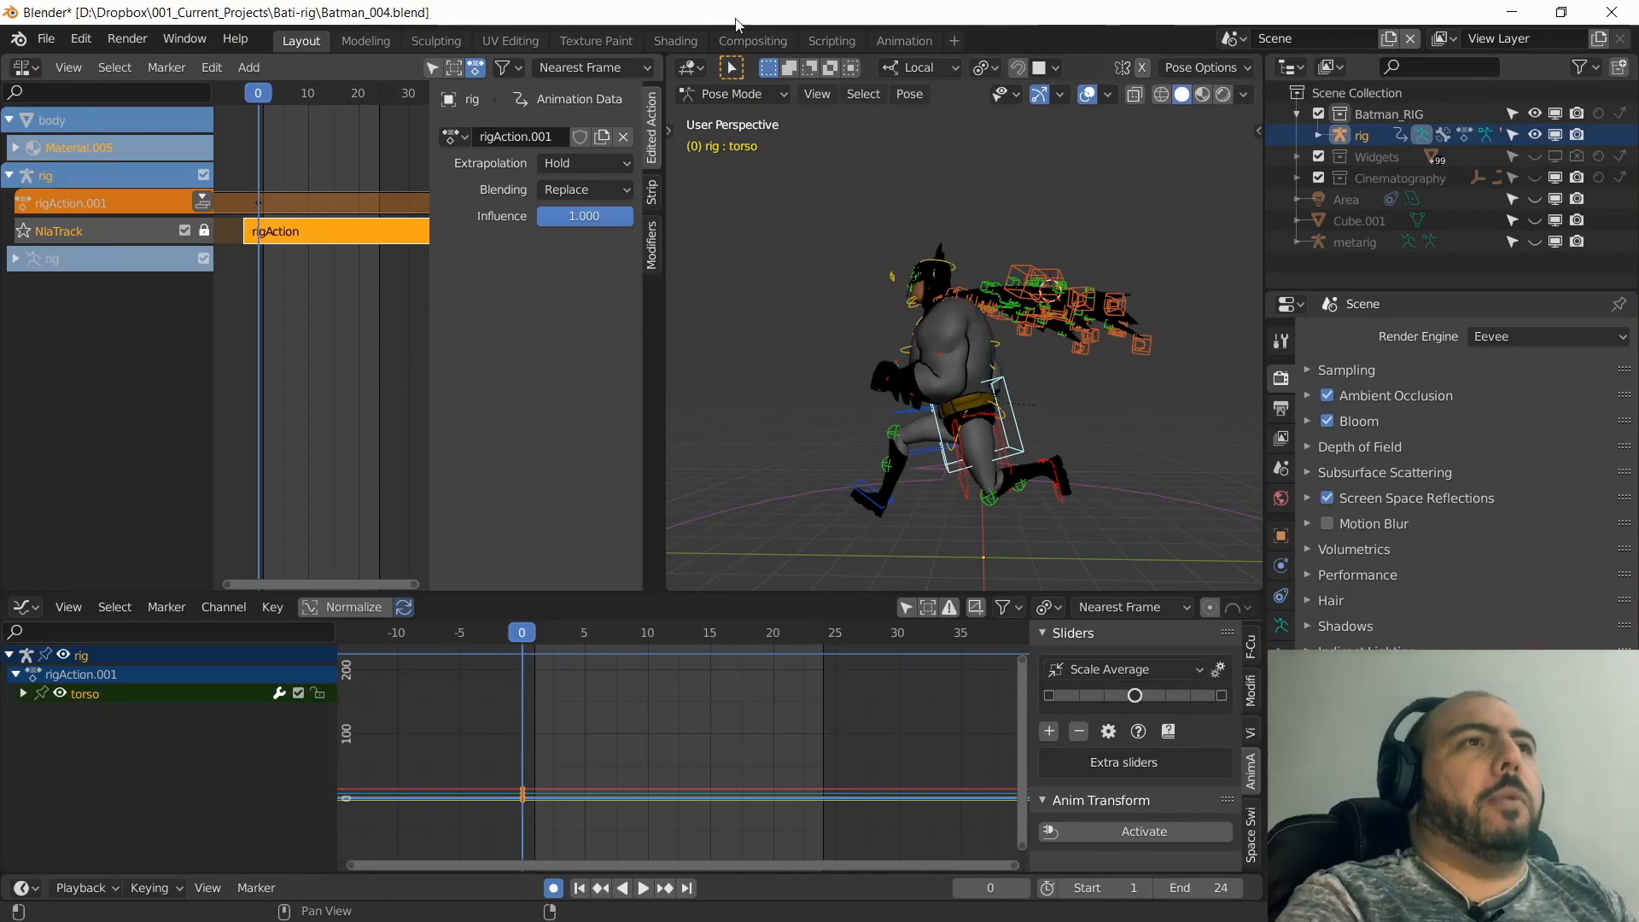
Set the torso action's blending to Combine and key extra torso poses while playing the run.
left_click(584, 190)
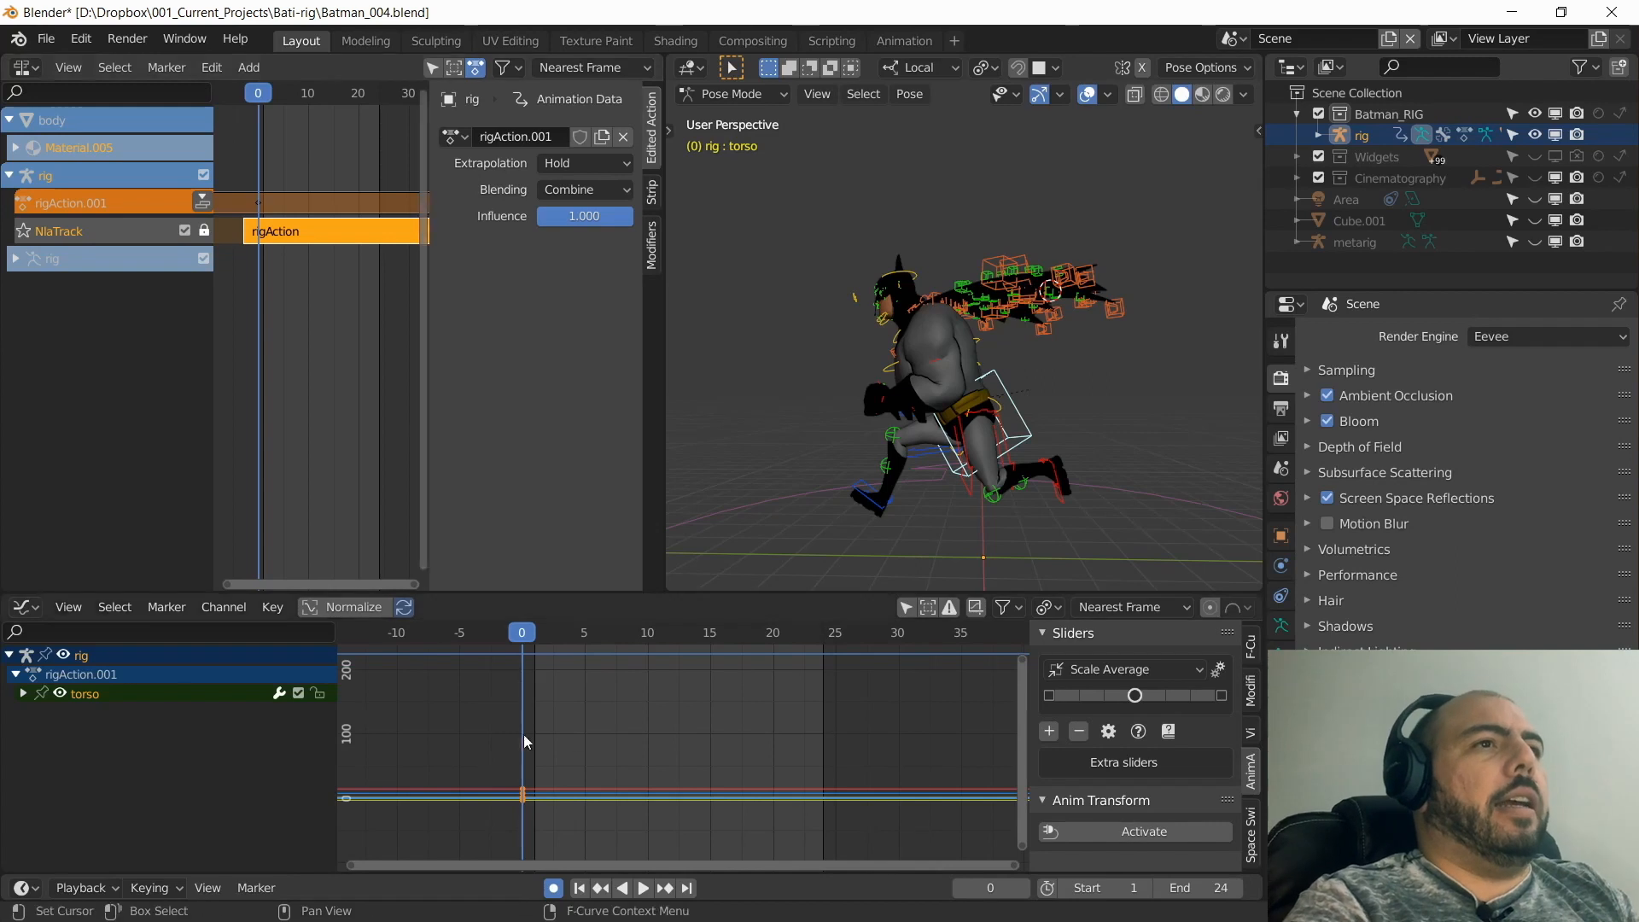
left_click(642, 887)
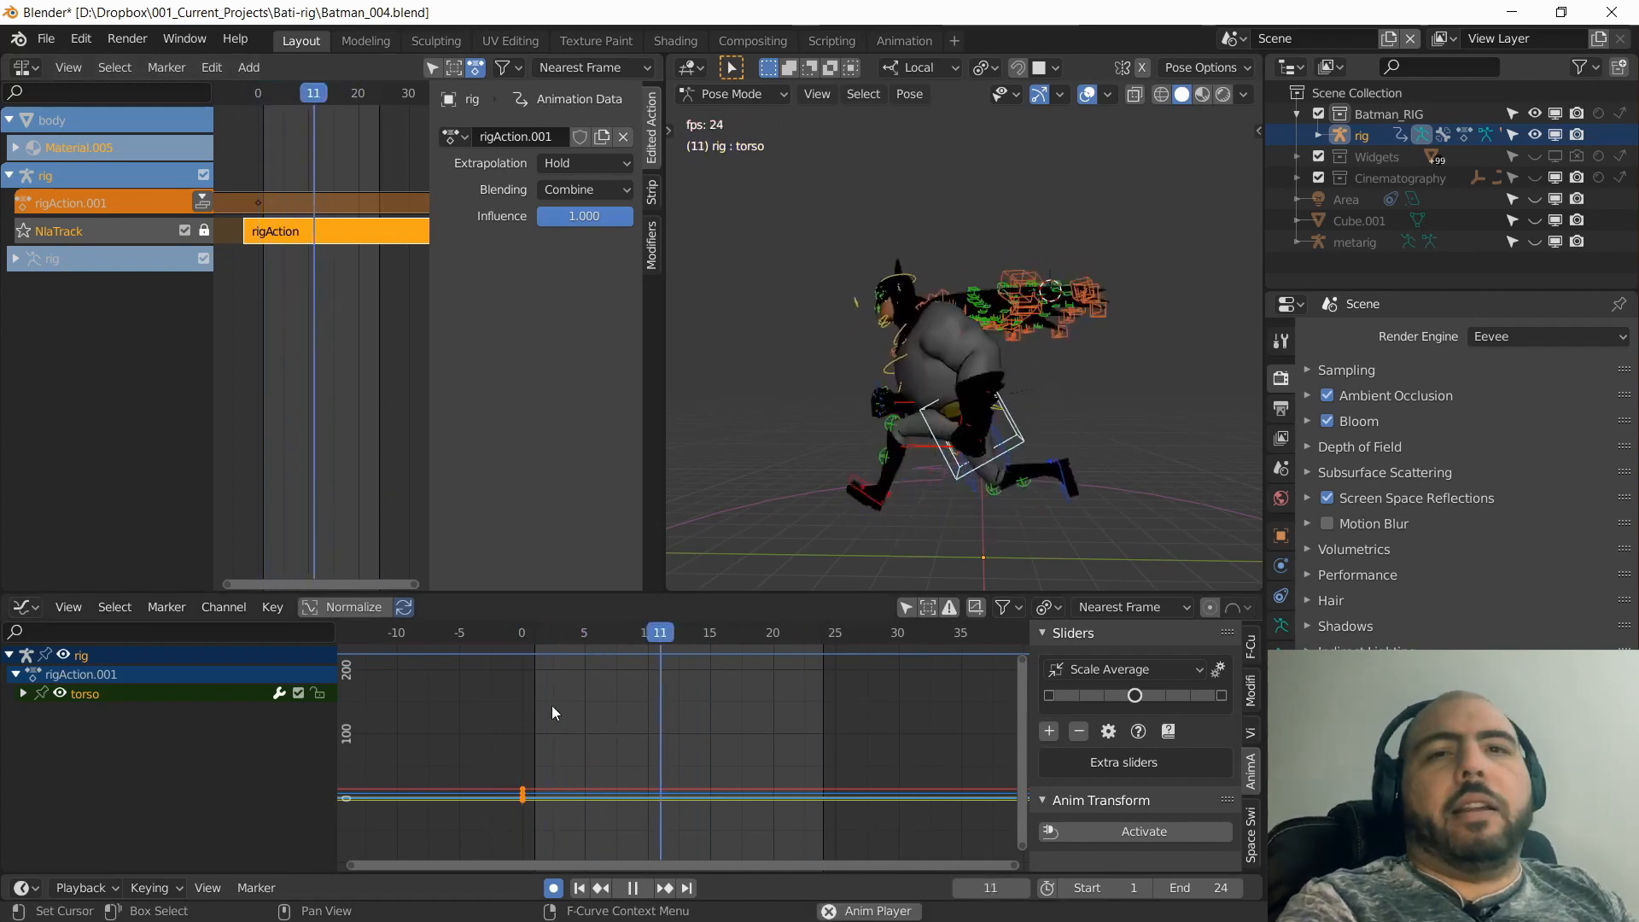
left_click(523, 631)
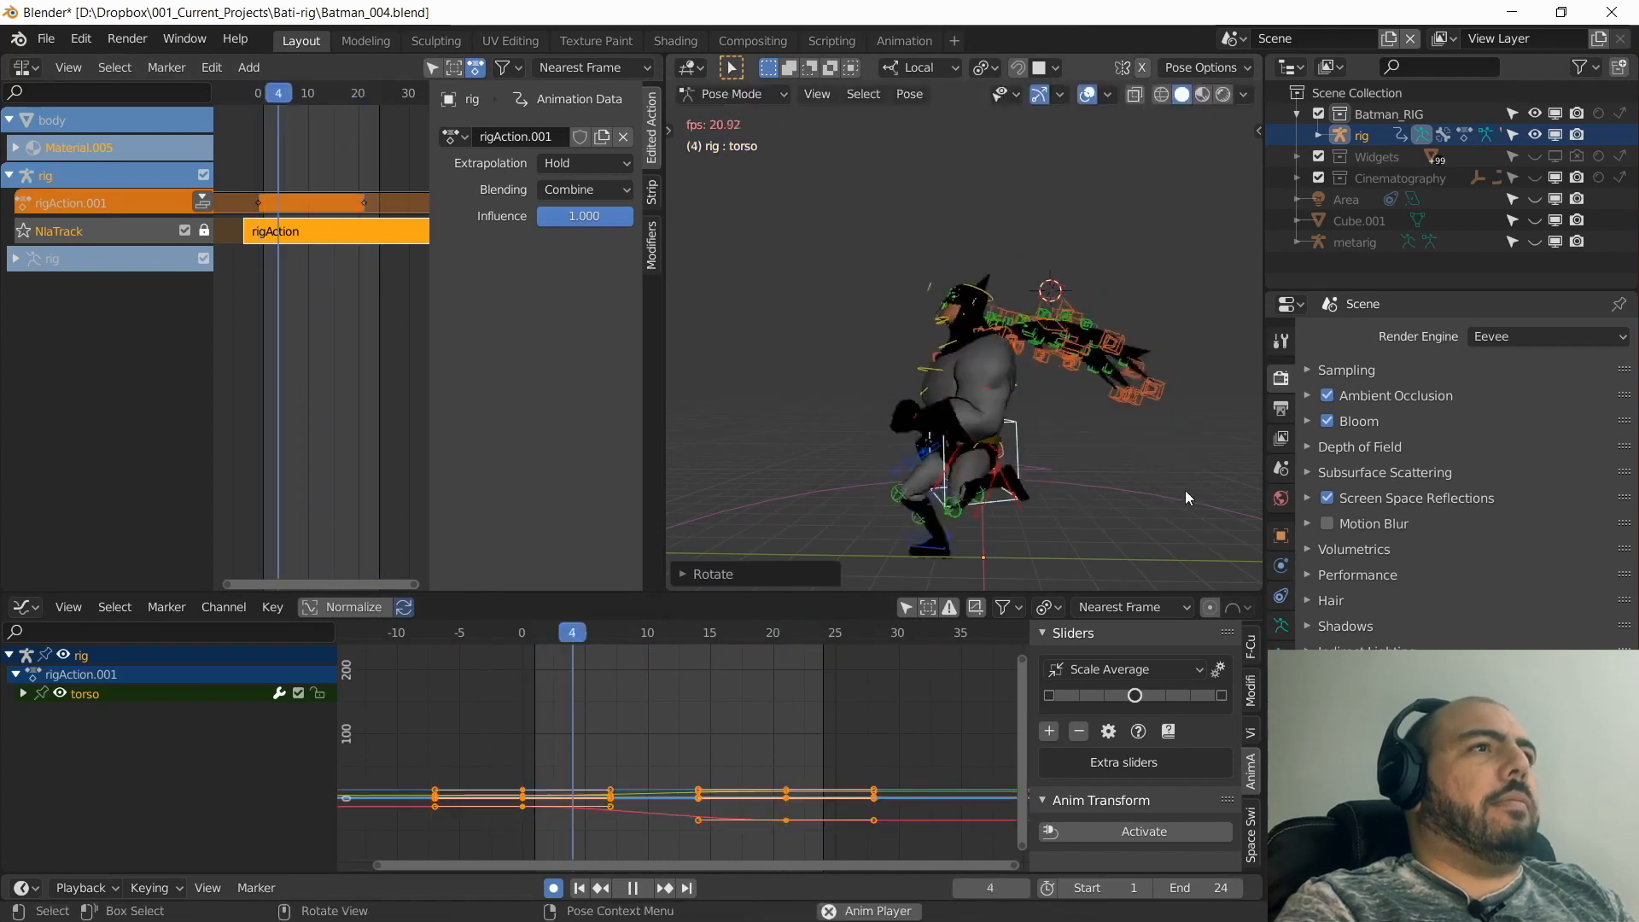
left_click(784, 632)
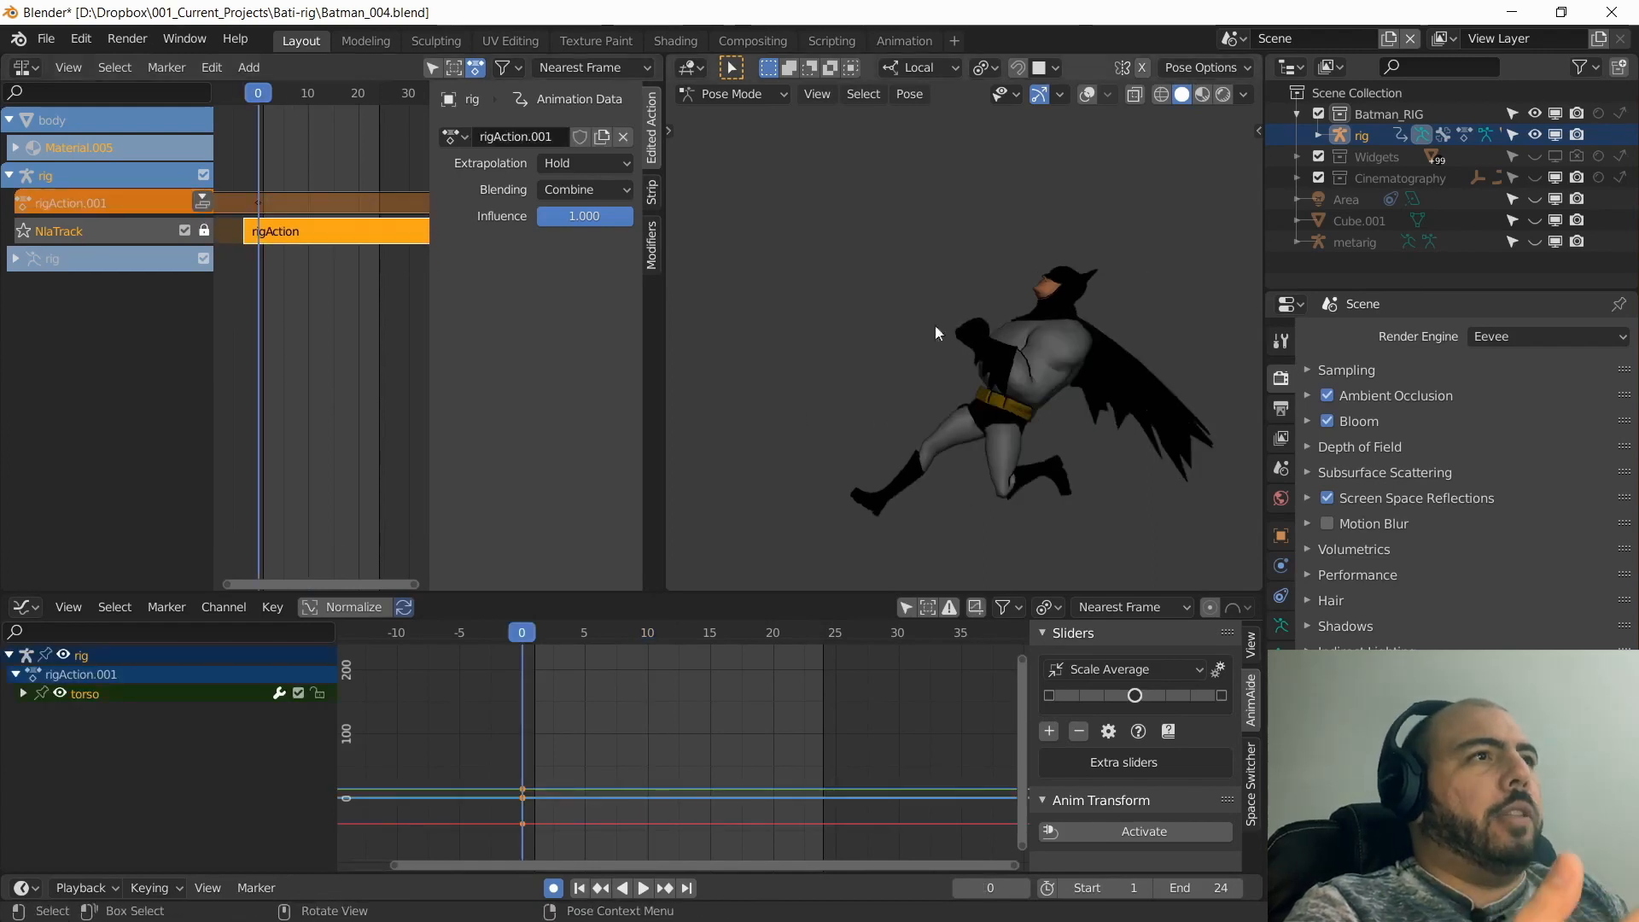
mouse_move(794, 376)
type("bake")
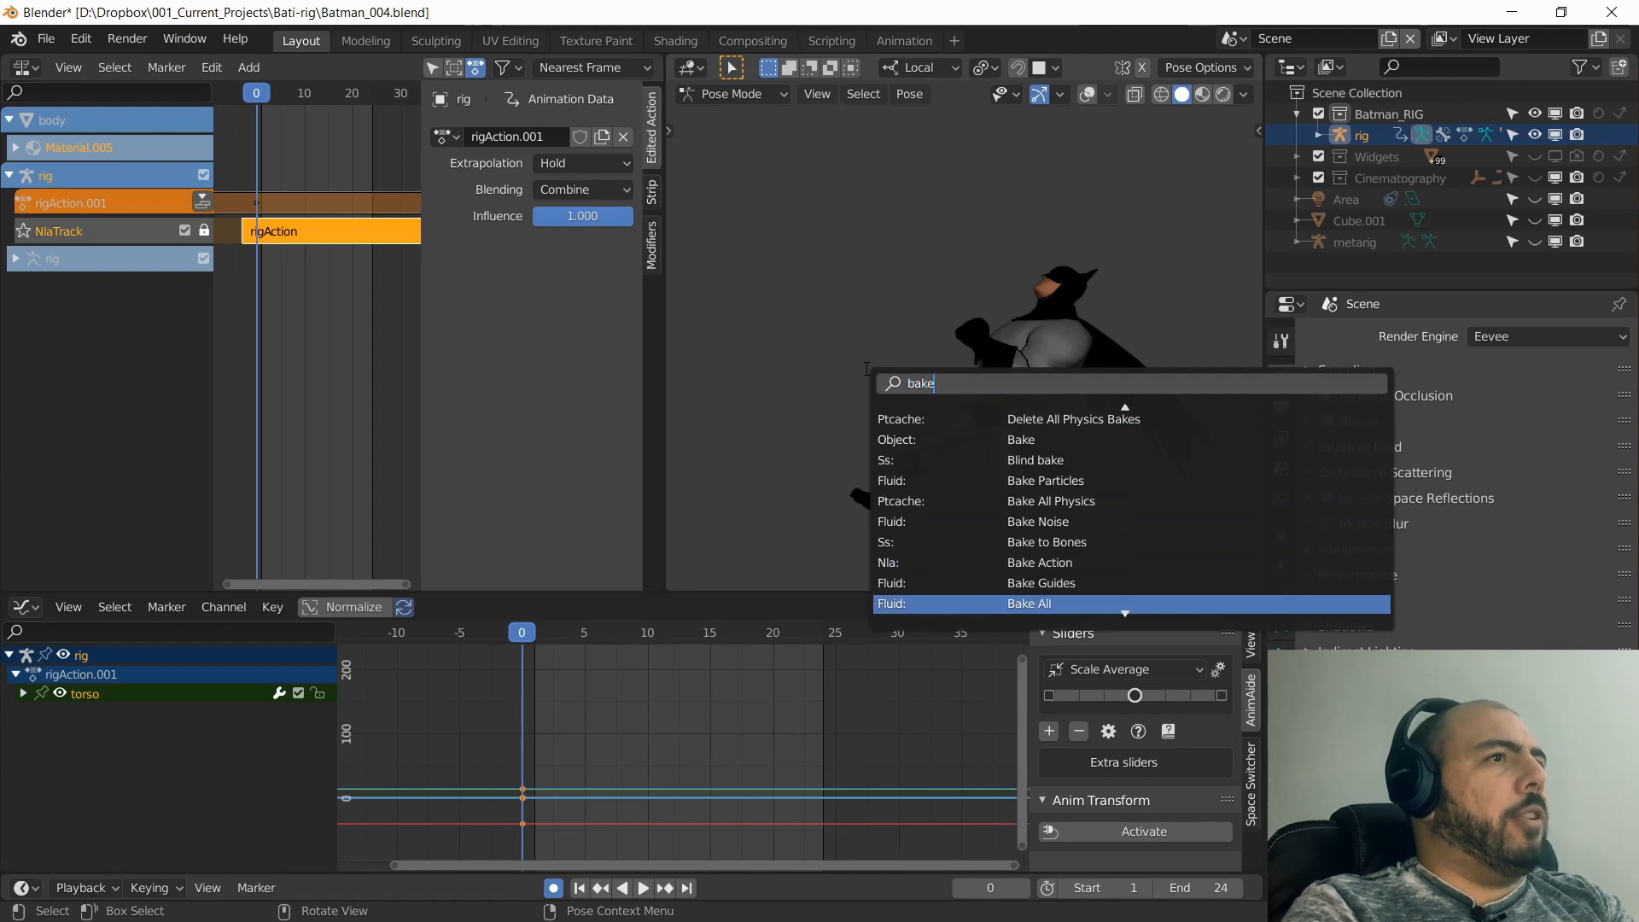
Bake frames 1–24 at step 1 for all bones as pose data, overwriting the current action.
scroll("down", 3)
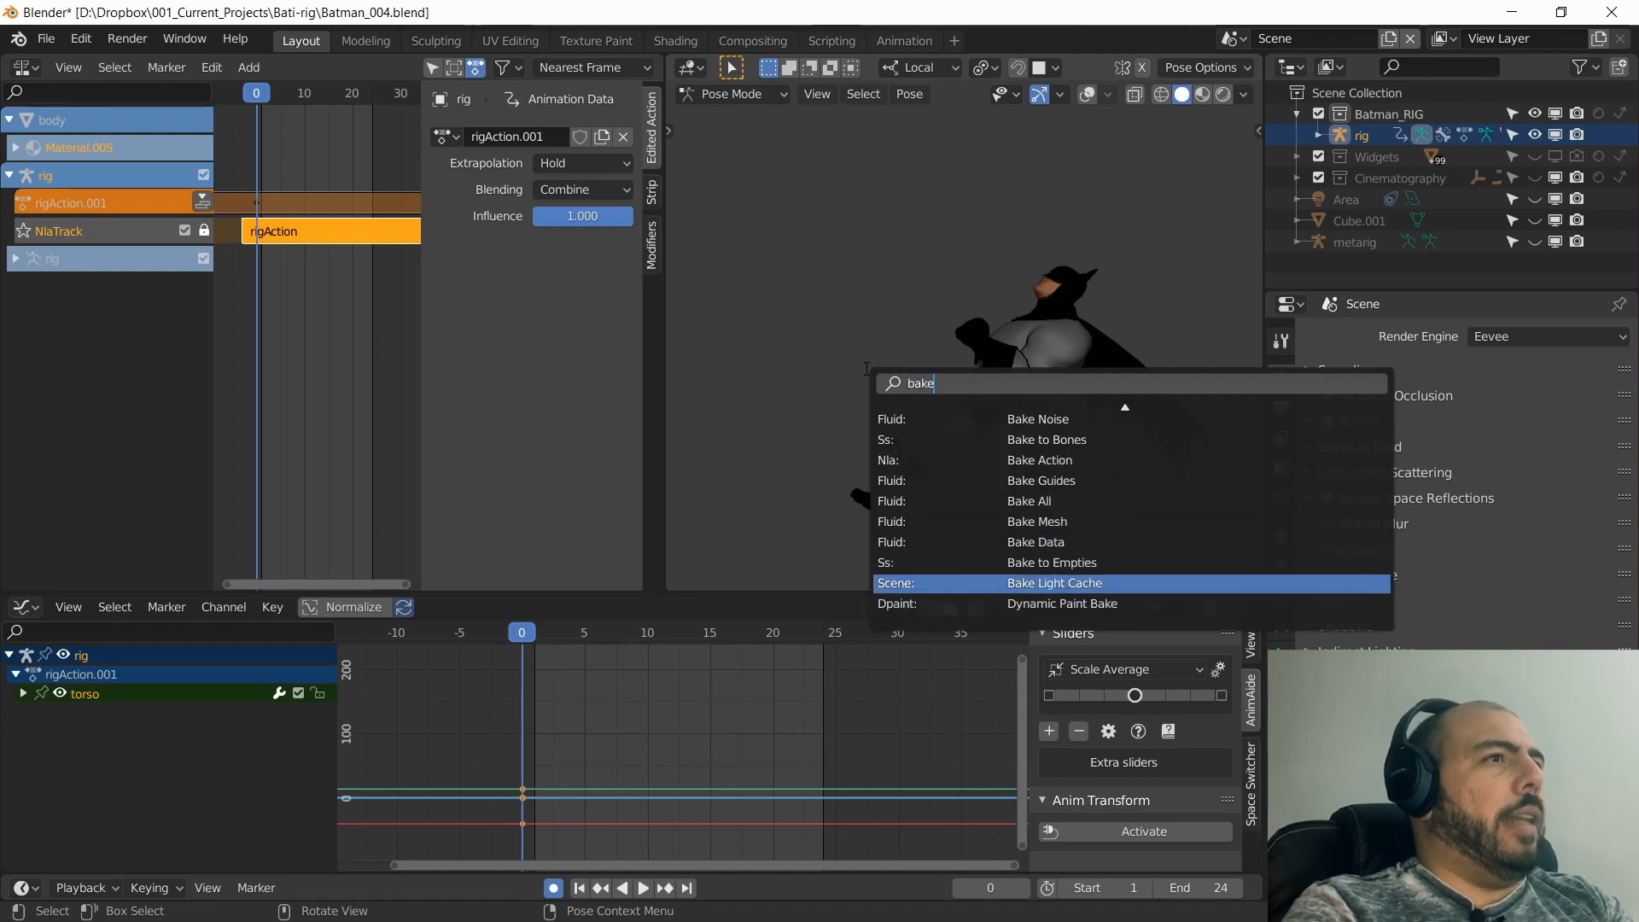
mouse_move(1040, 459)
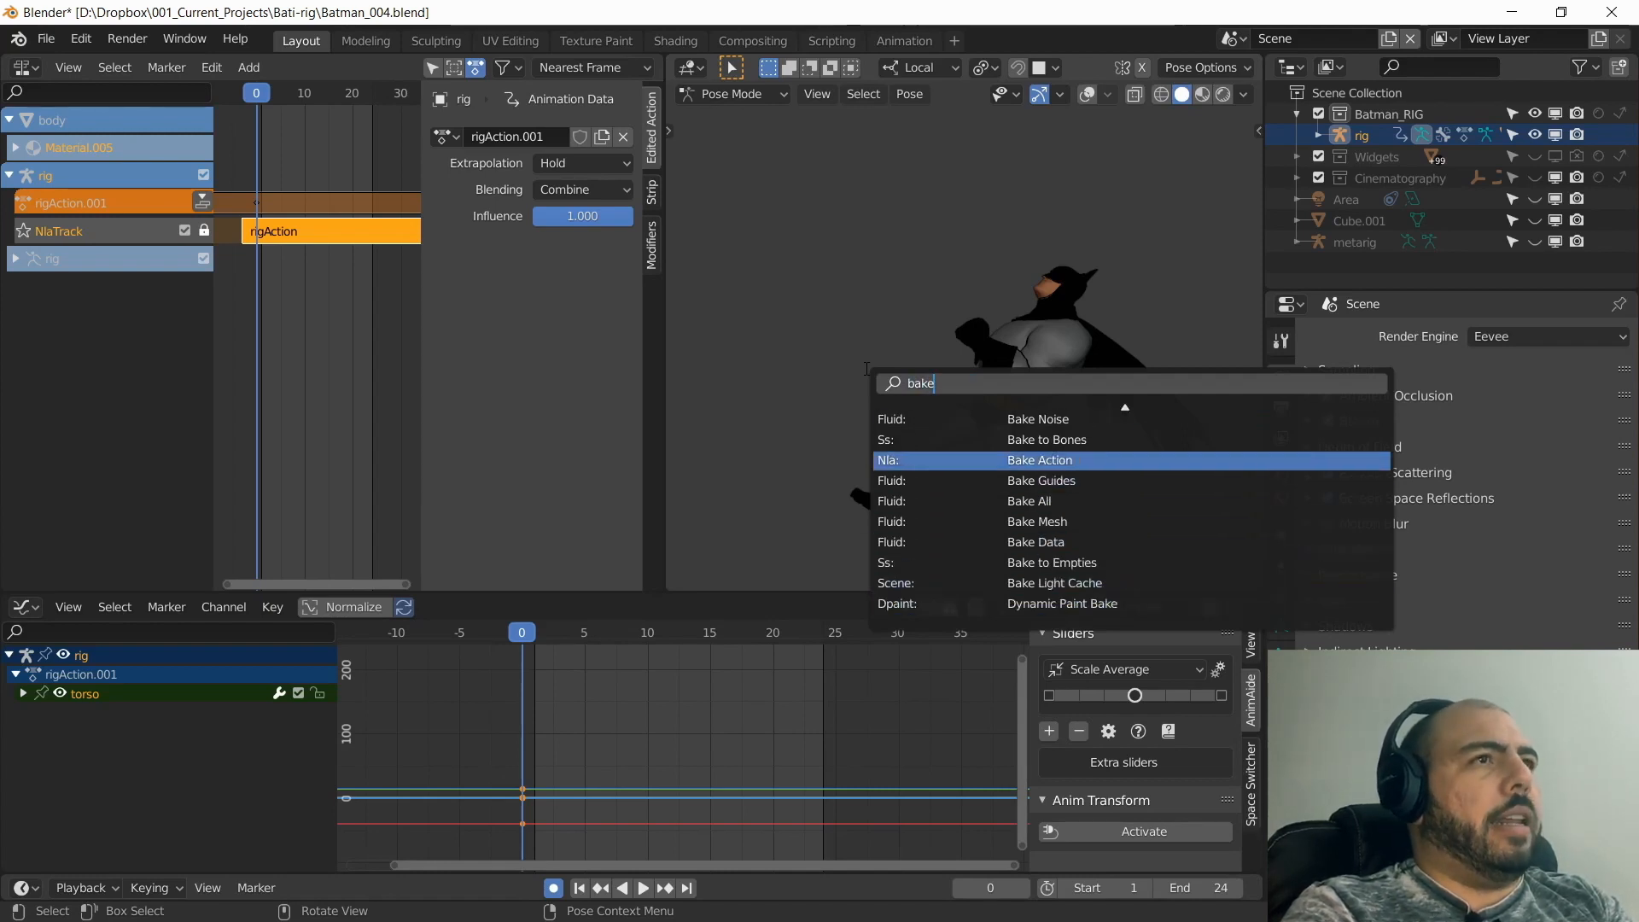
left_click(1040, 460)
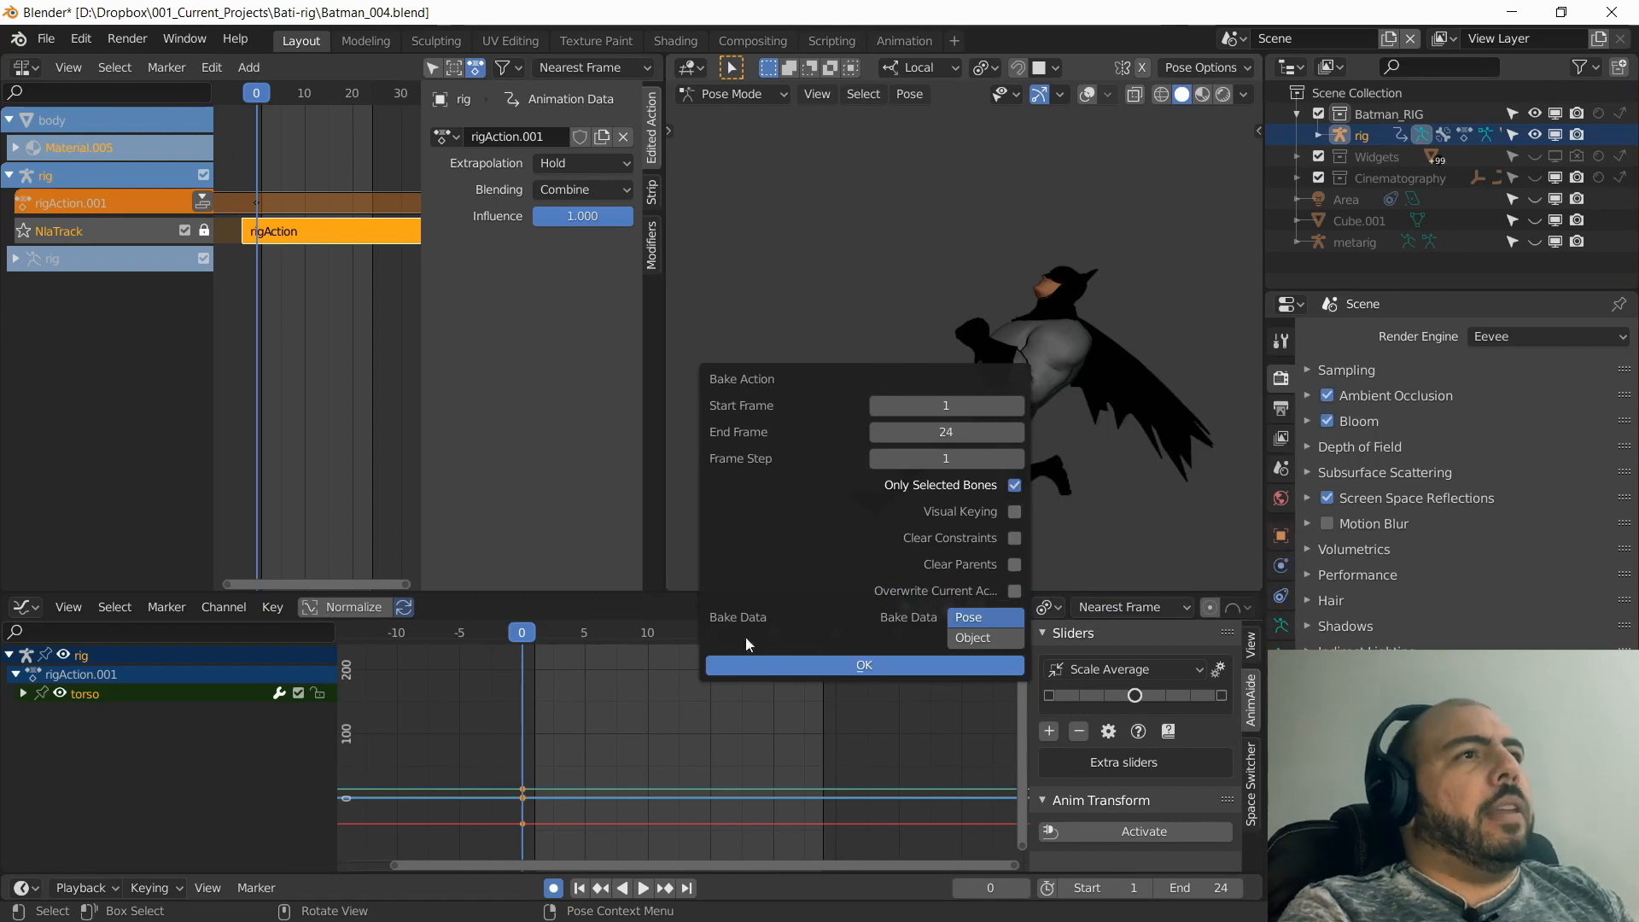
mouse_move(761, 619)
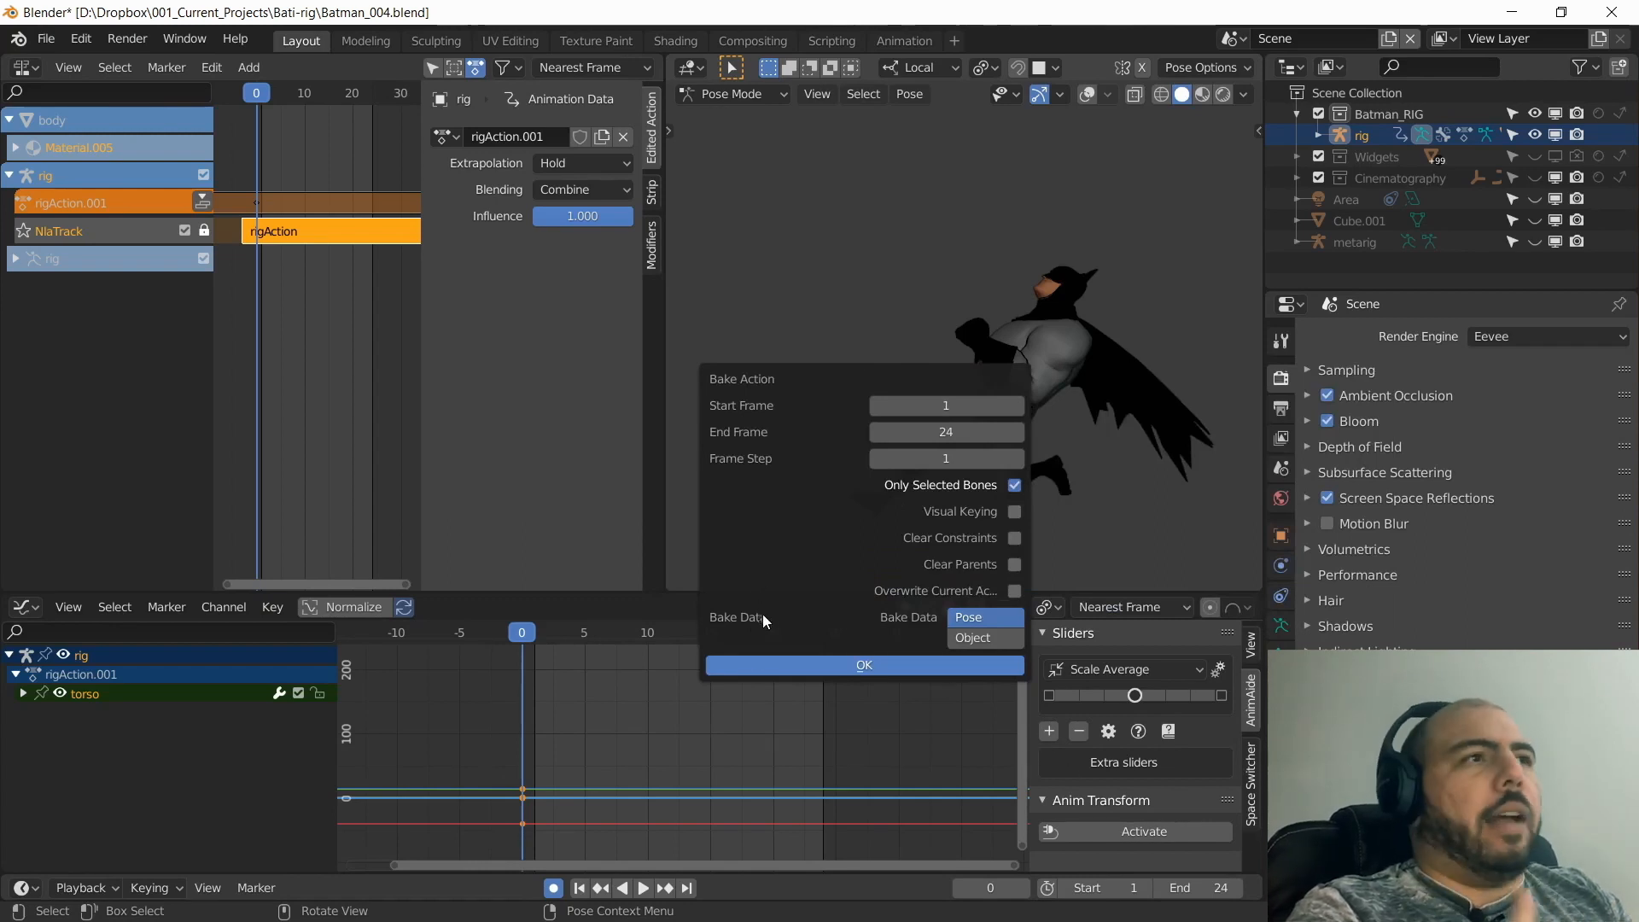
mouse_move(953, 483)
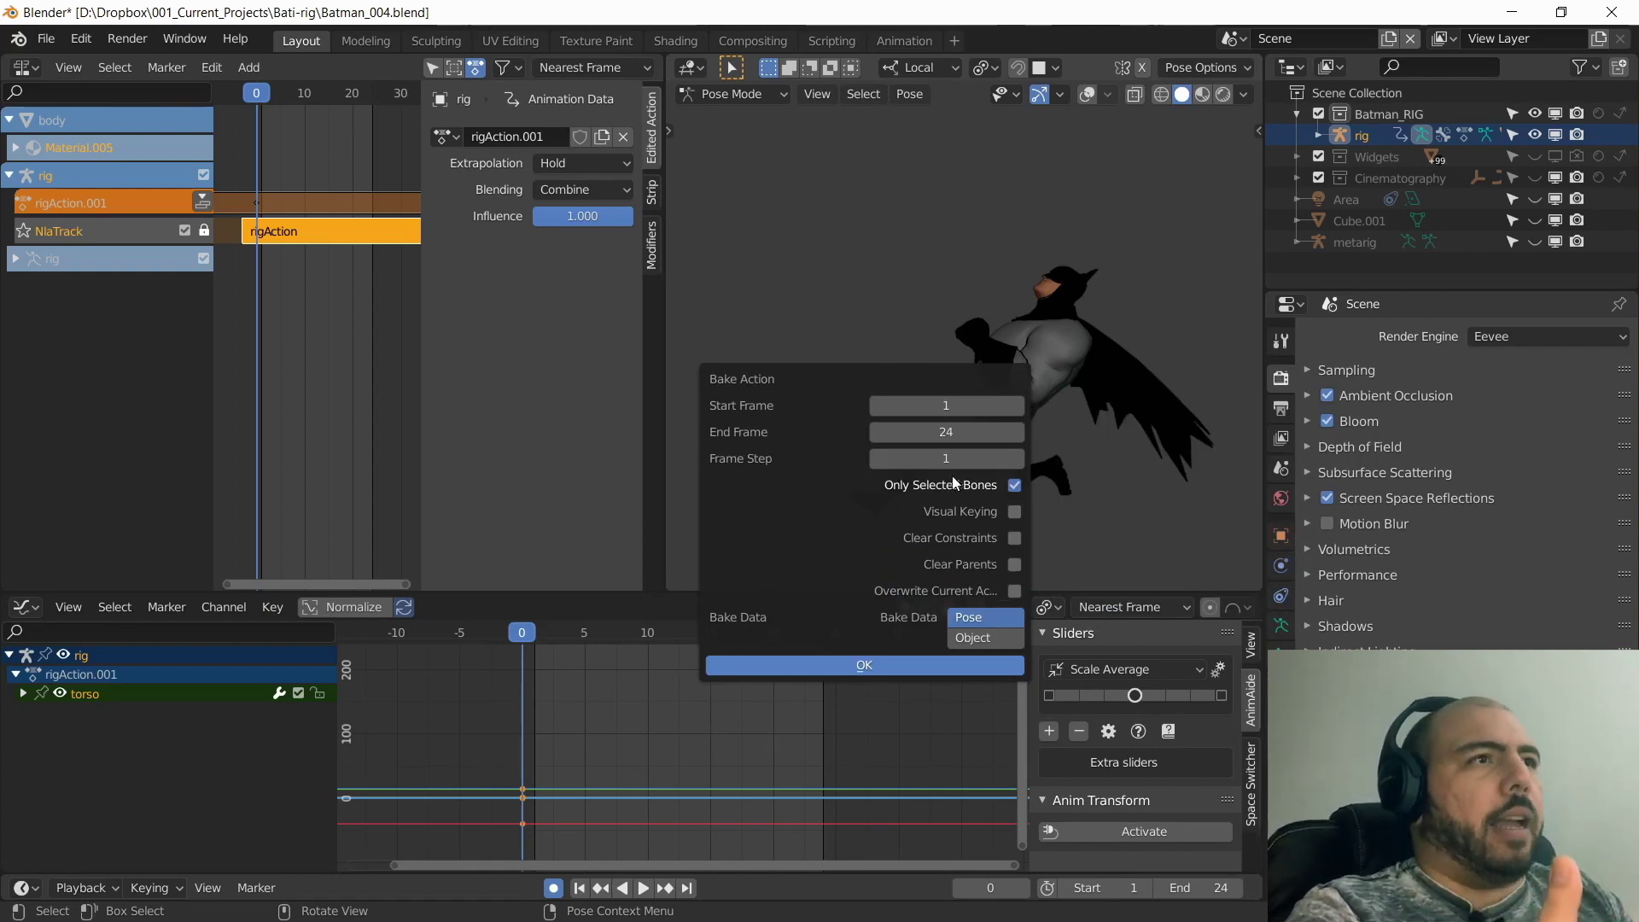
left_click(1013, 458)
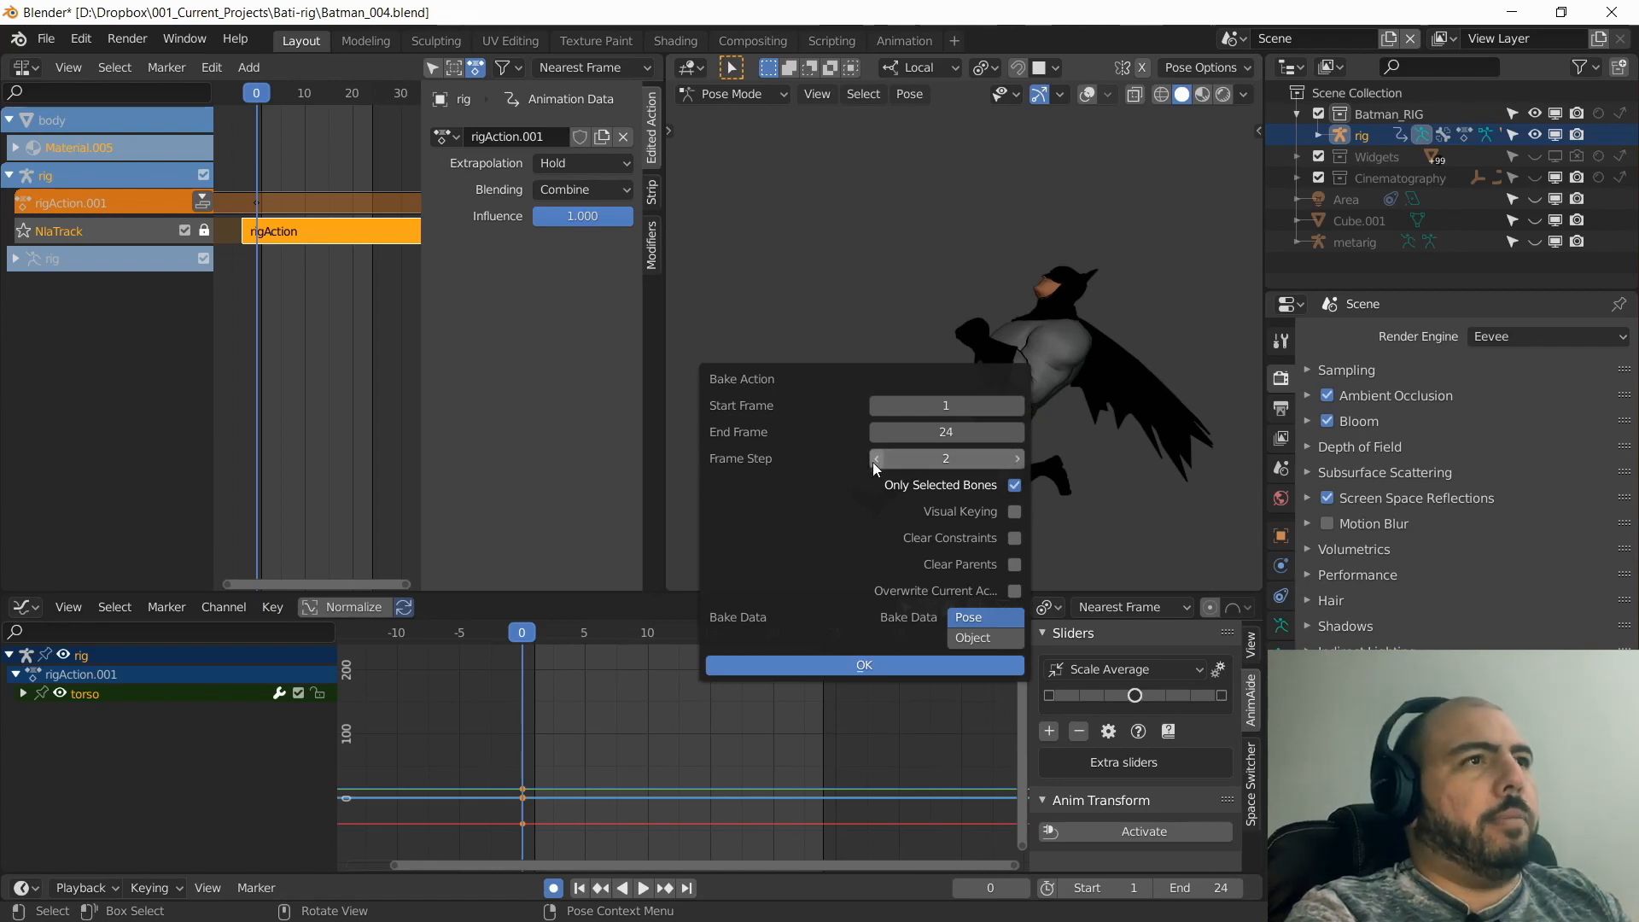
left_click(874, 458)
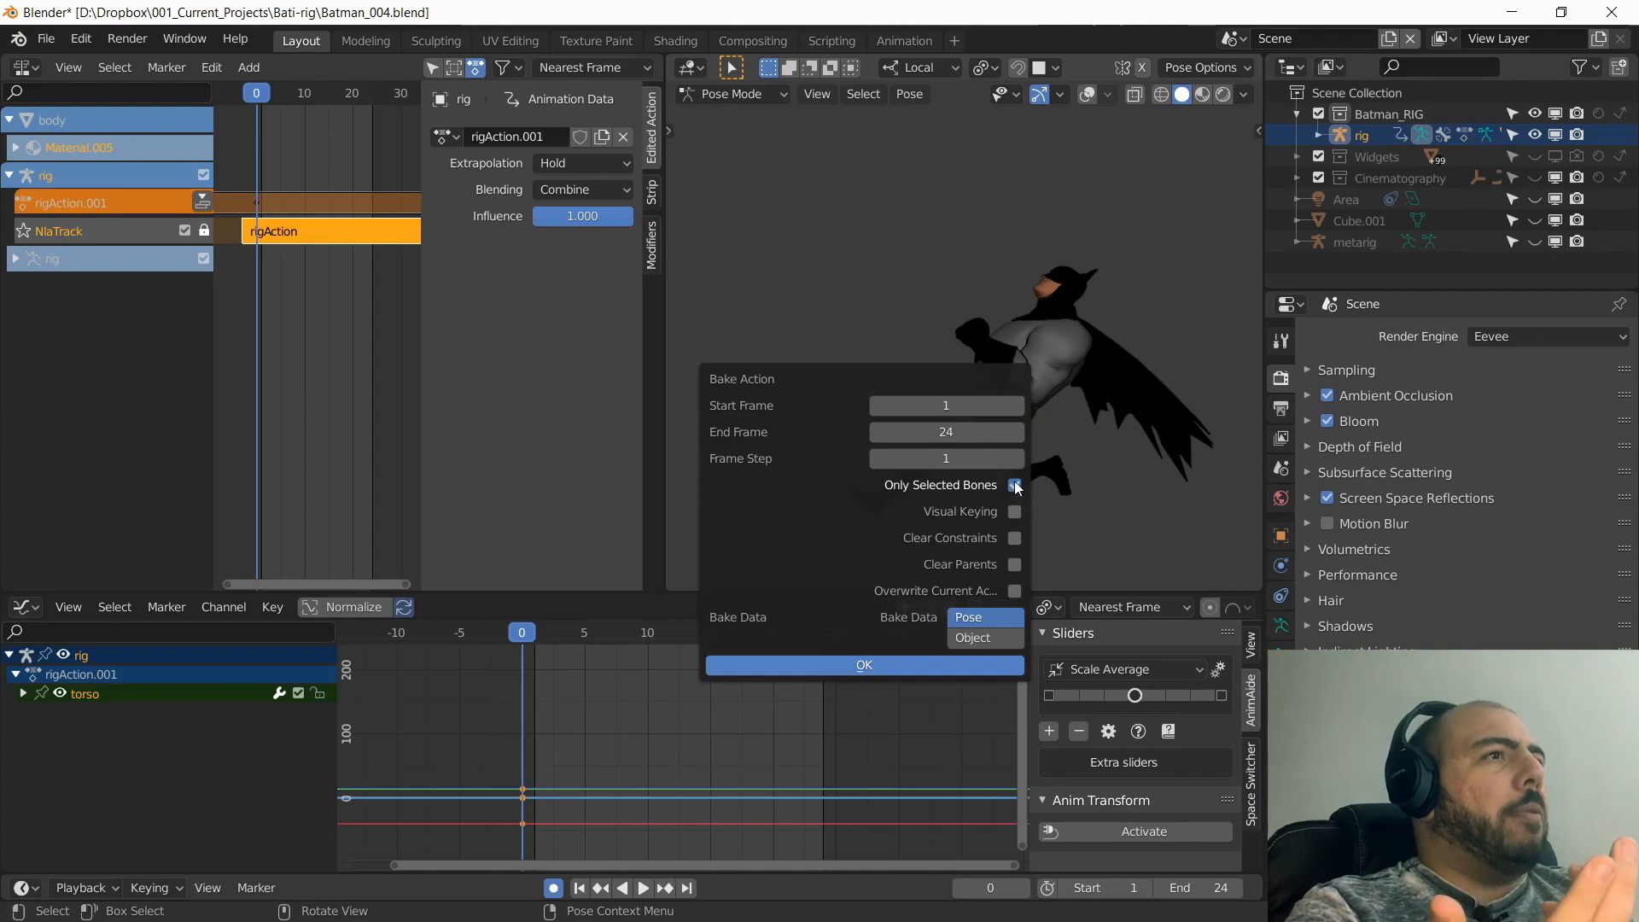
left_click(1012, 484)
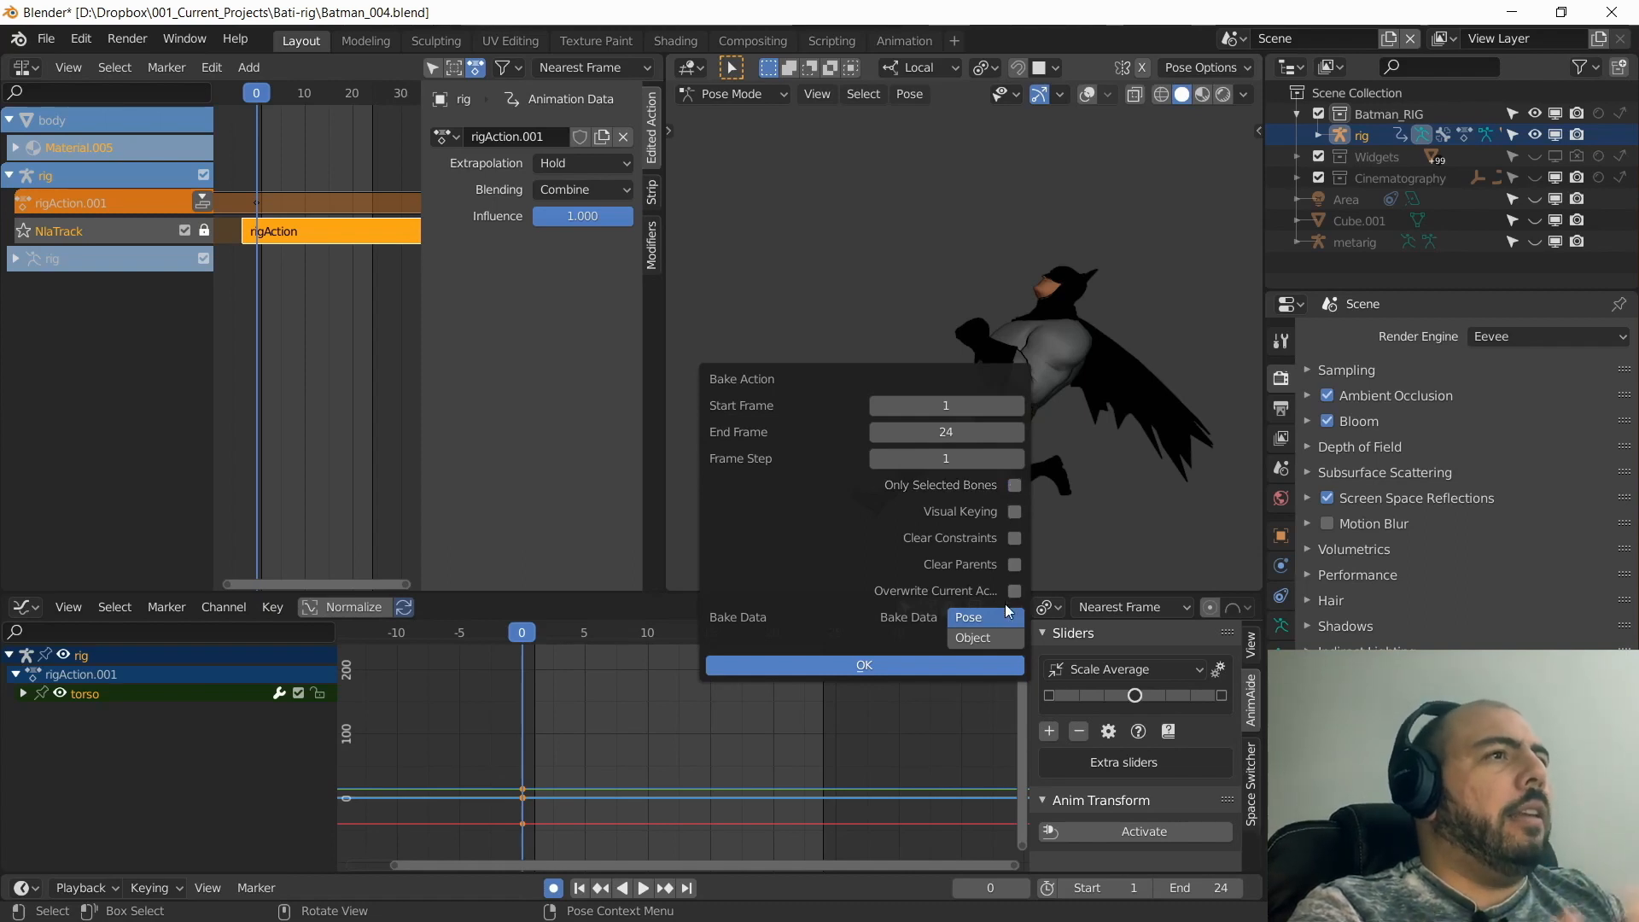
left_click(1013, 591)
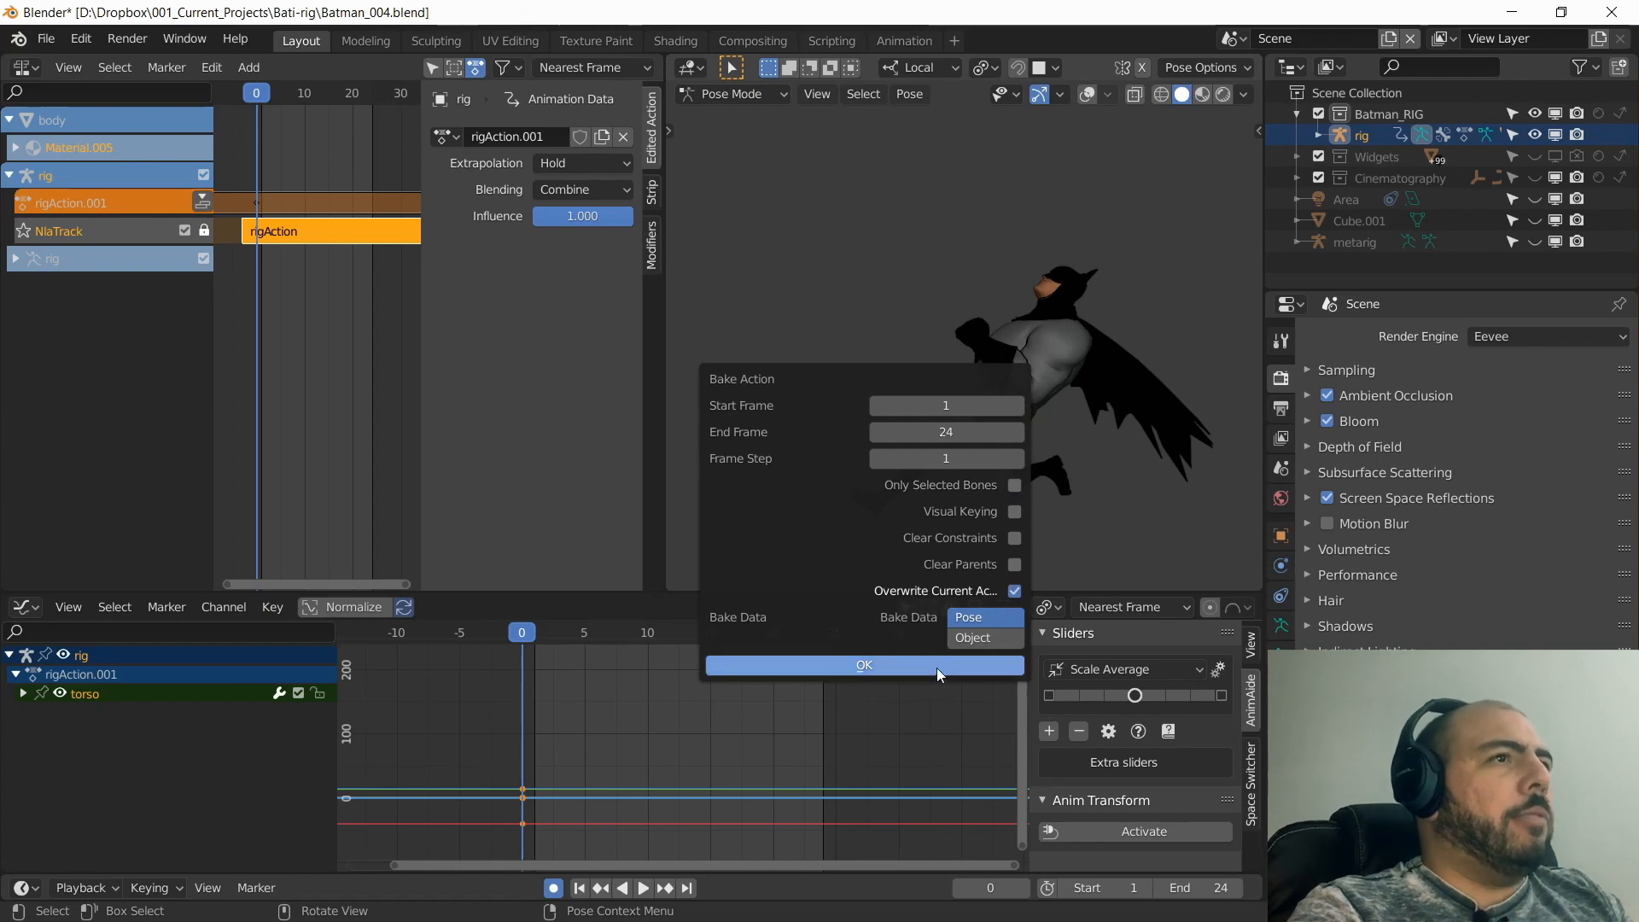
left_click(864, 665)
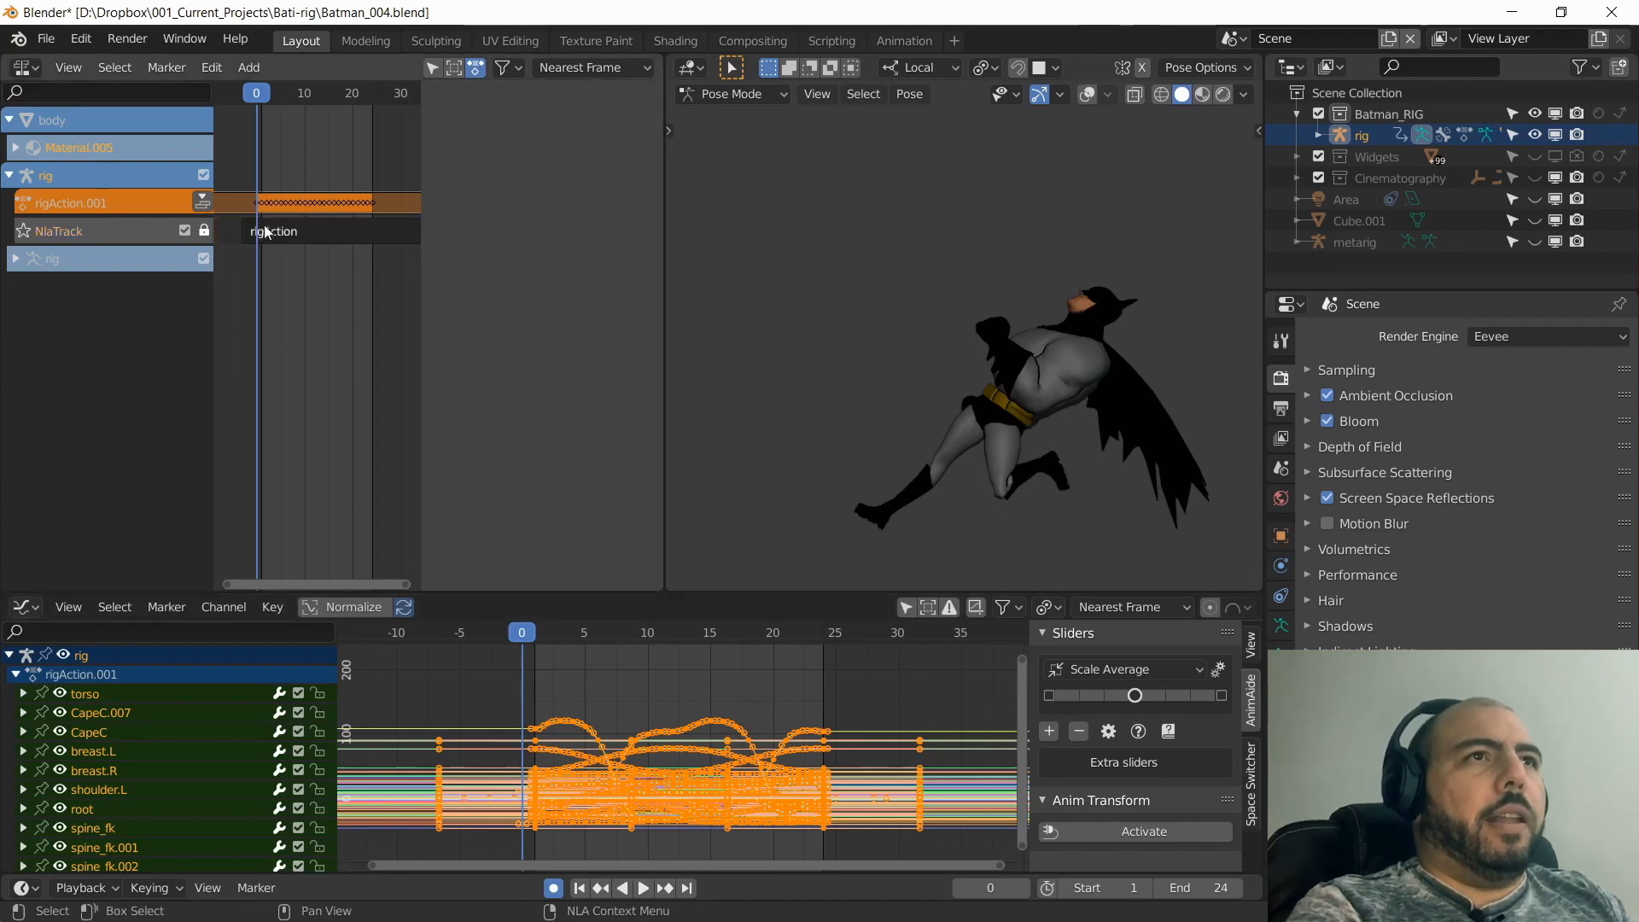
left_click(314, 231)
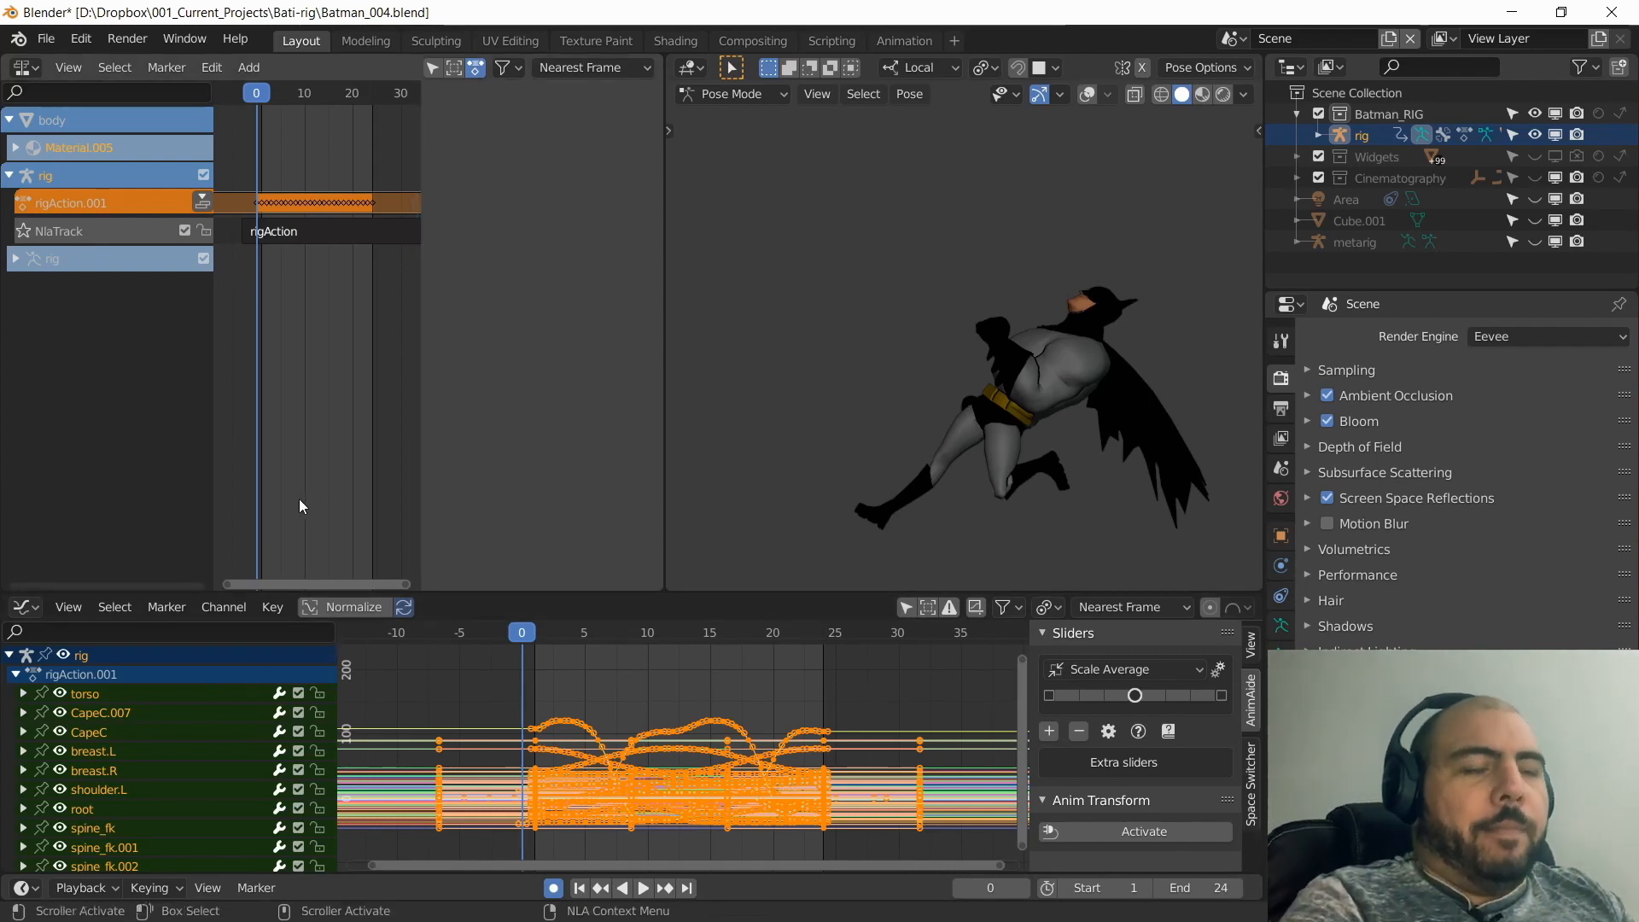
left_click(292, 231)
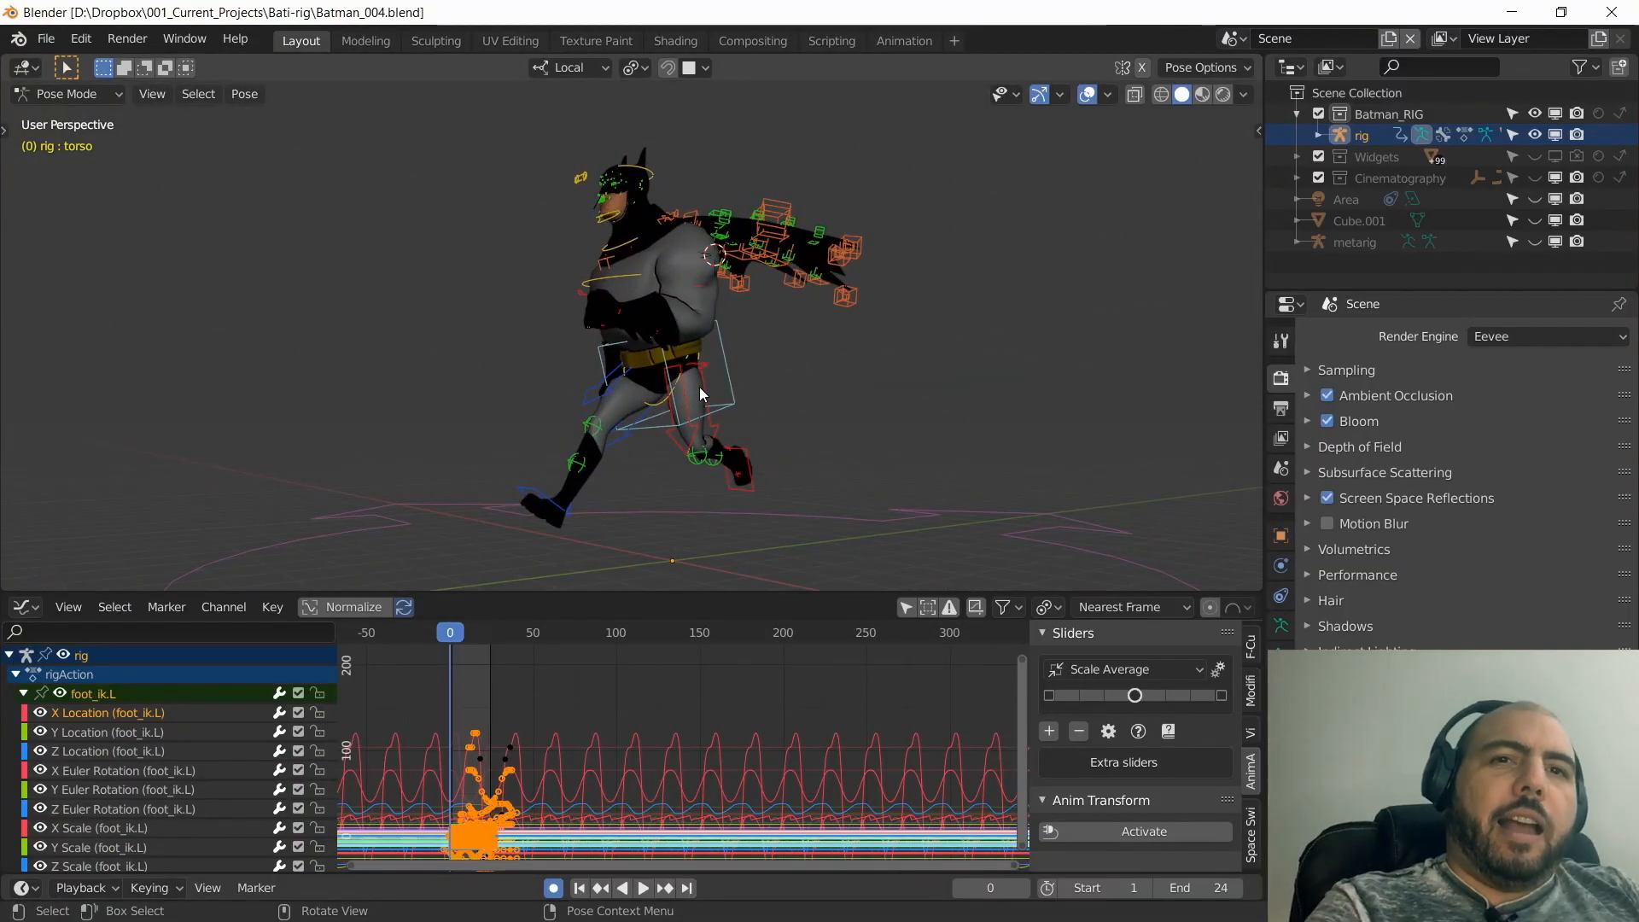
Reopen Batman_004.blend to restore the original unbaked running animation.
left_click(58, 15)
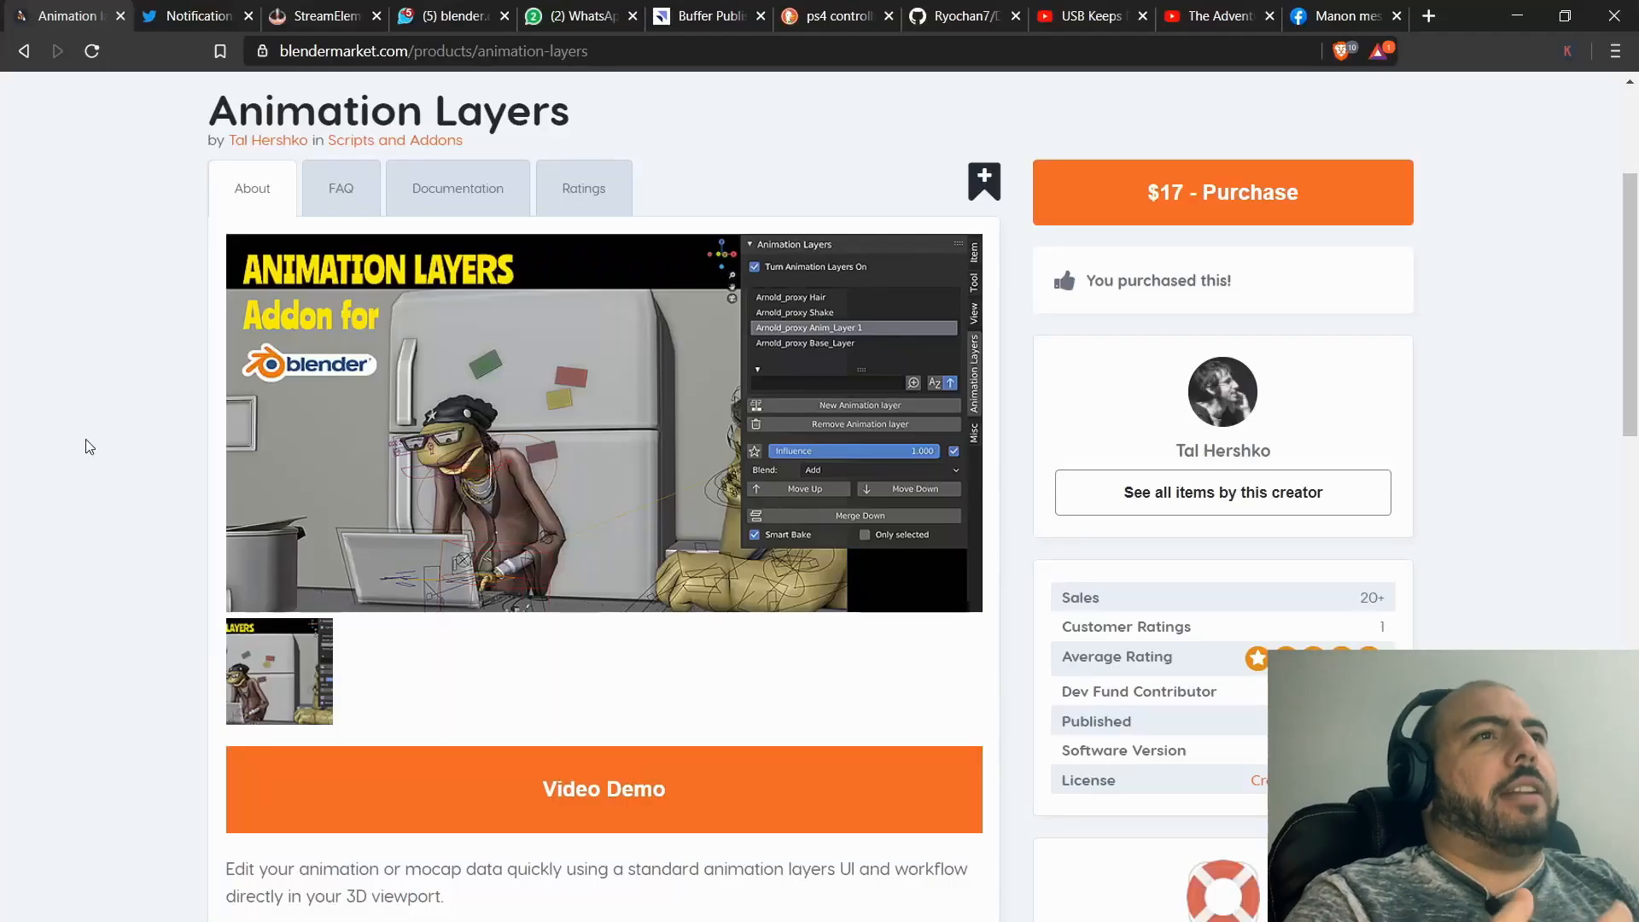
Scroll through the Animation Layers product page on Blender Market.
scroll("down", 3)
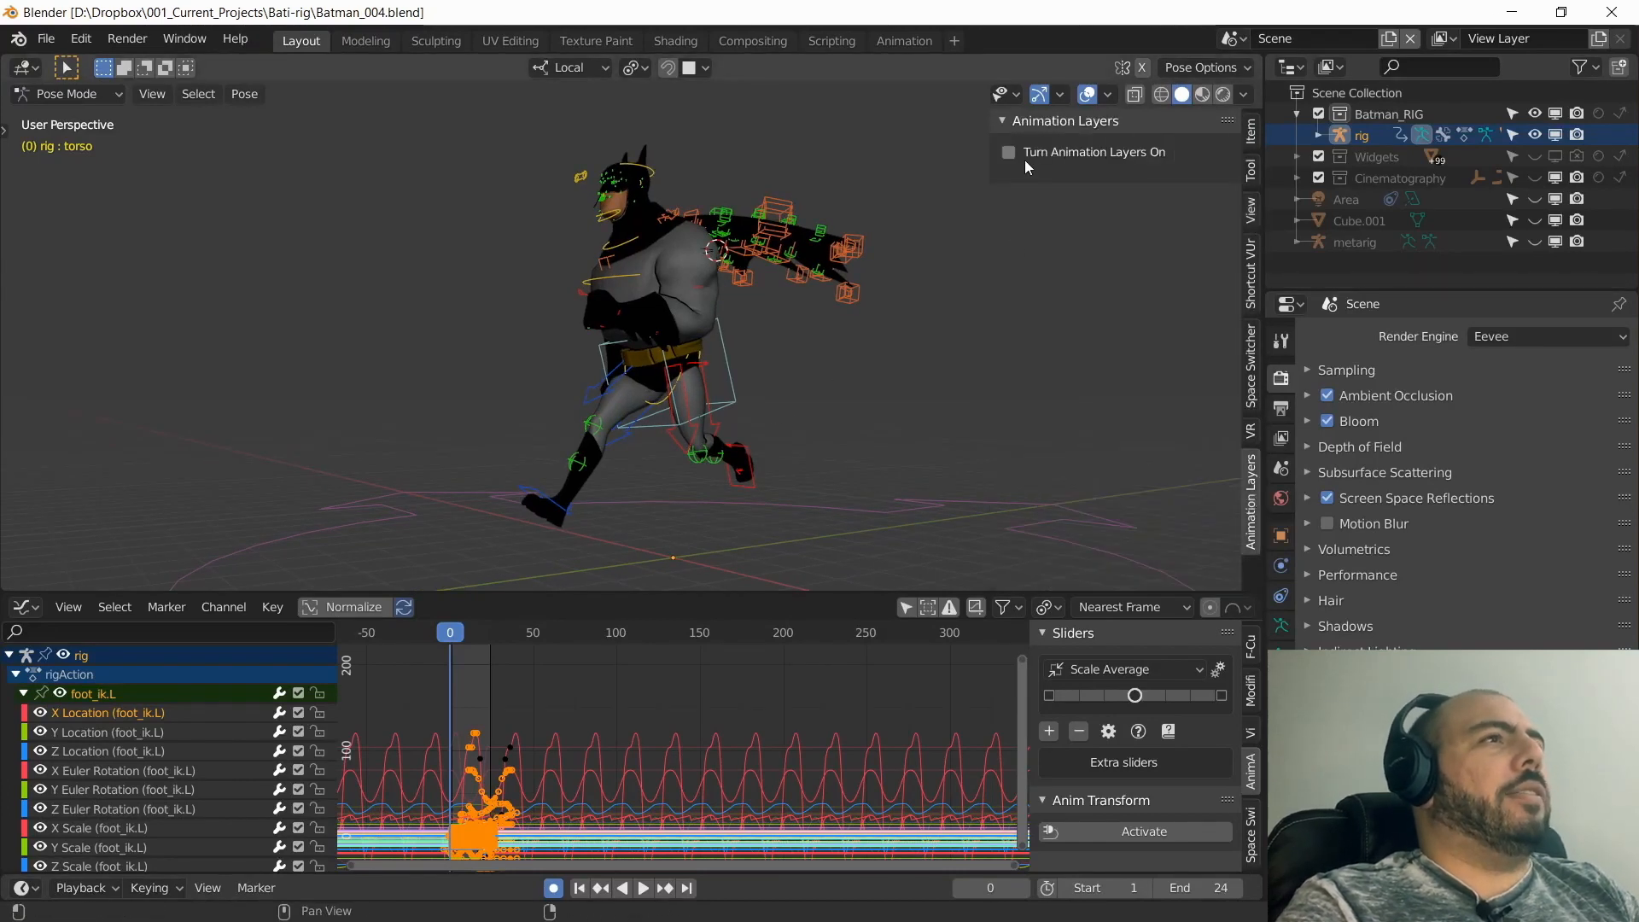
Enable Animation Layers on the rig and add Anim_Layer_1 with a keyed torso pose.
left_click(1009, 152)
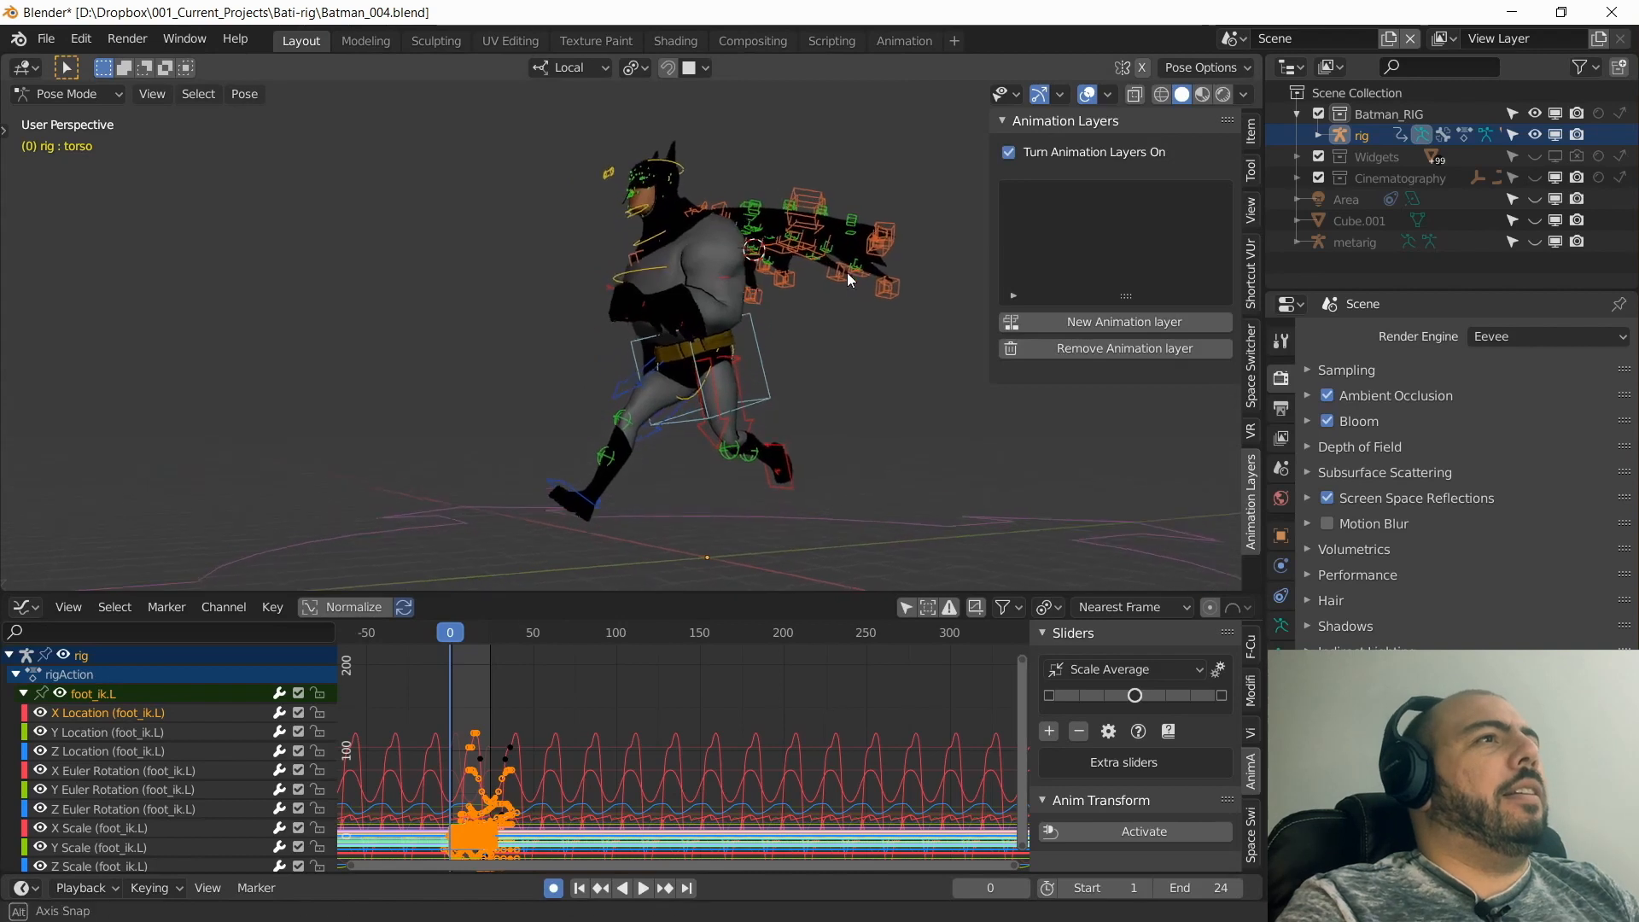
left_click(1125, 321)
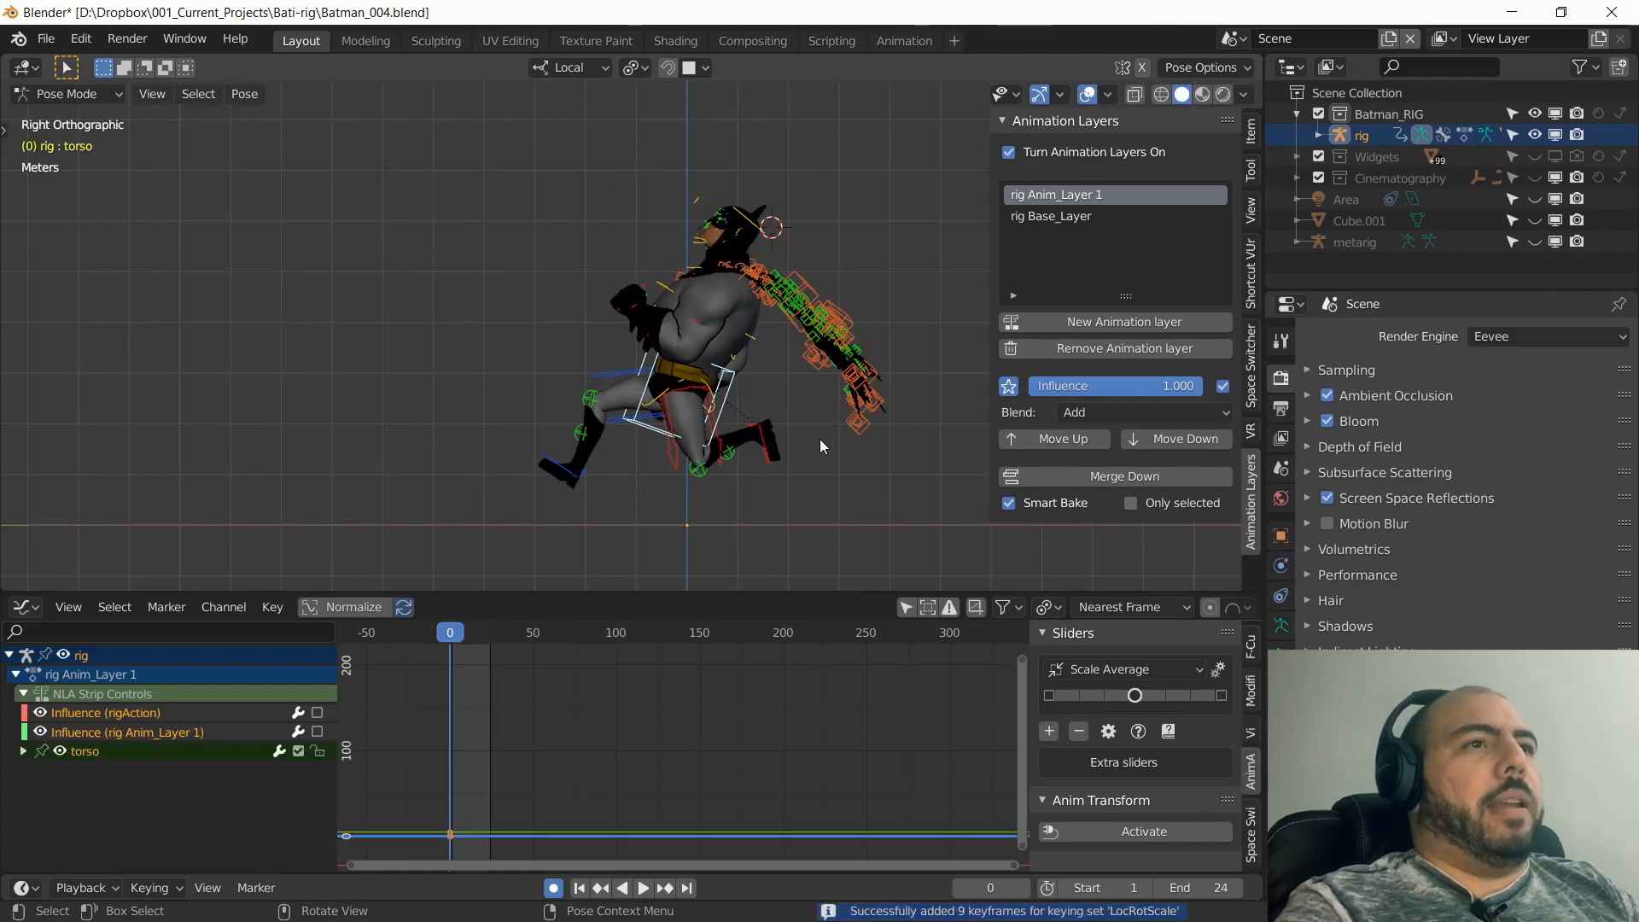
left_click(644, 888)
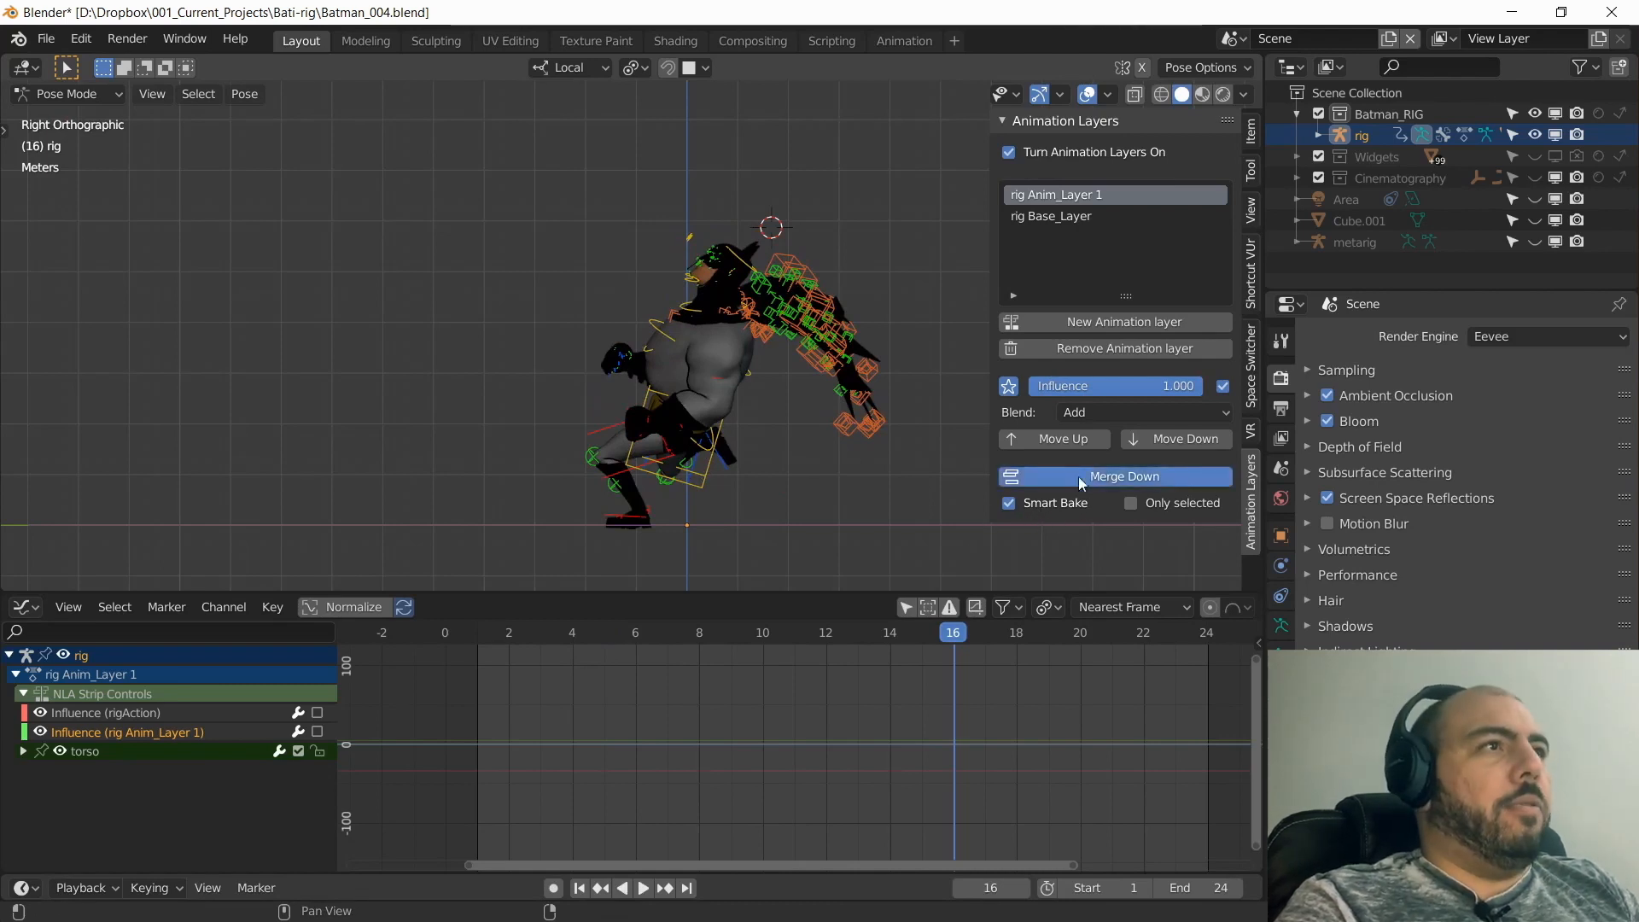
Merge Anim_Layer_1 down into the base run action with Smart Bake and replay it.
left_click(1125, 476)
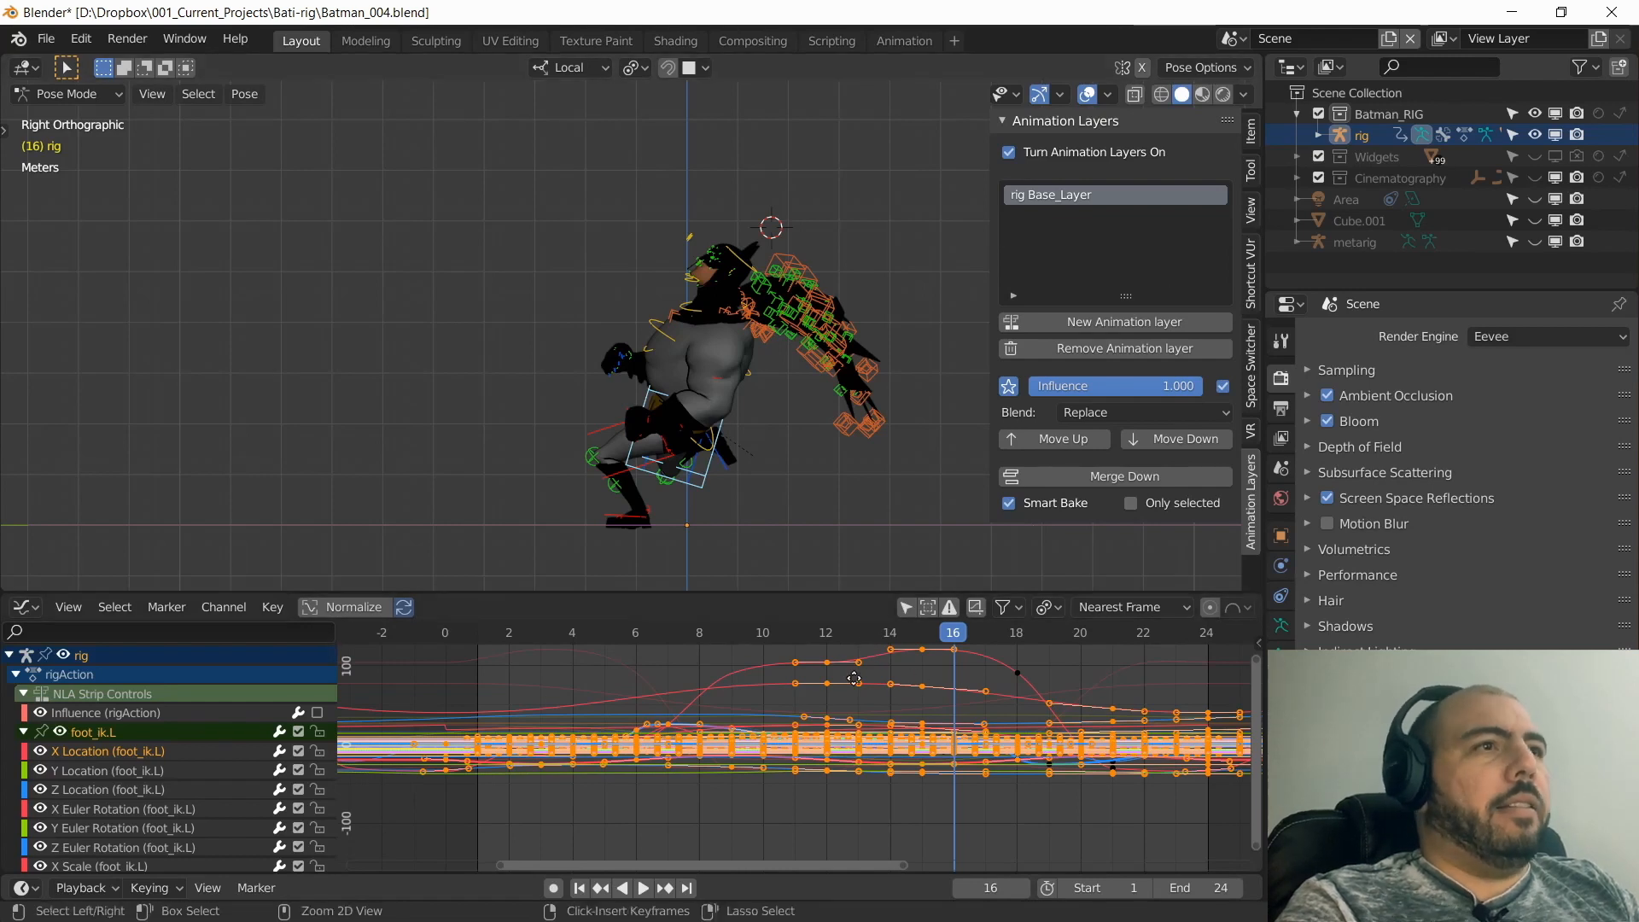
scroll("down", 3)
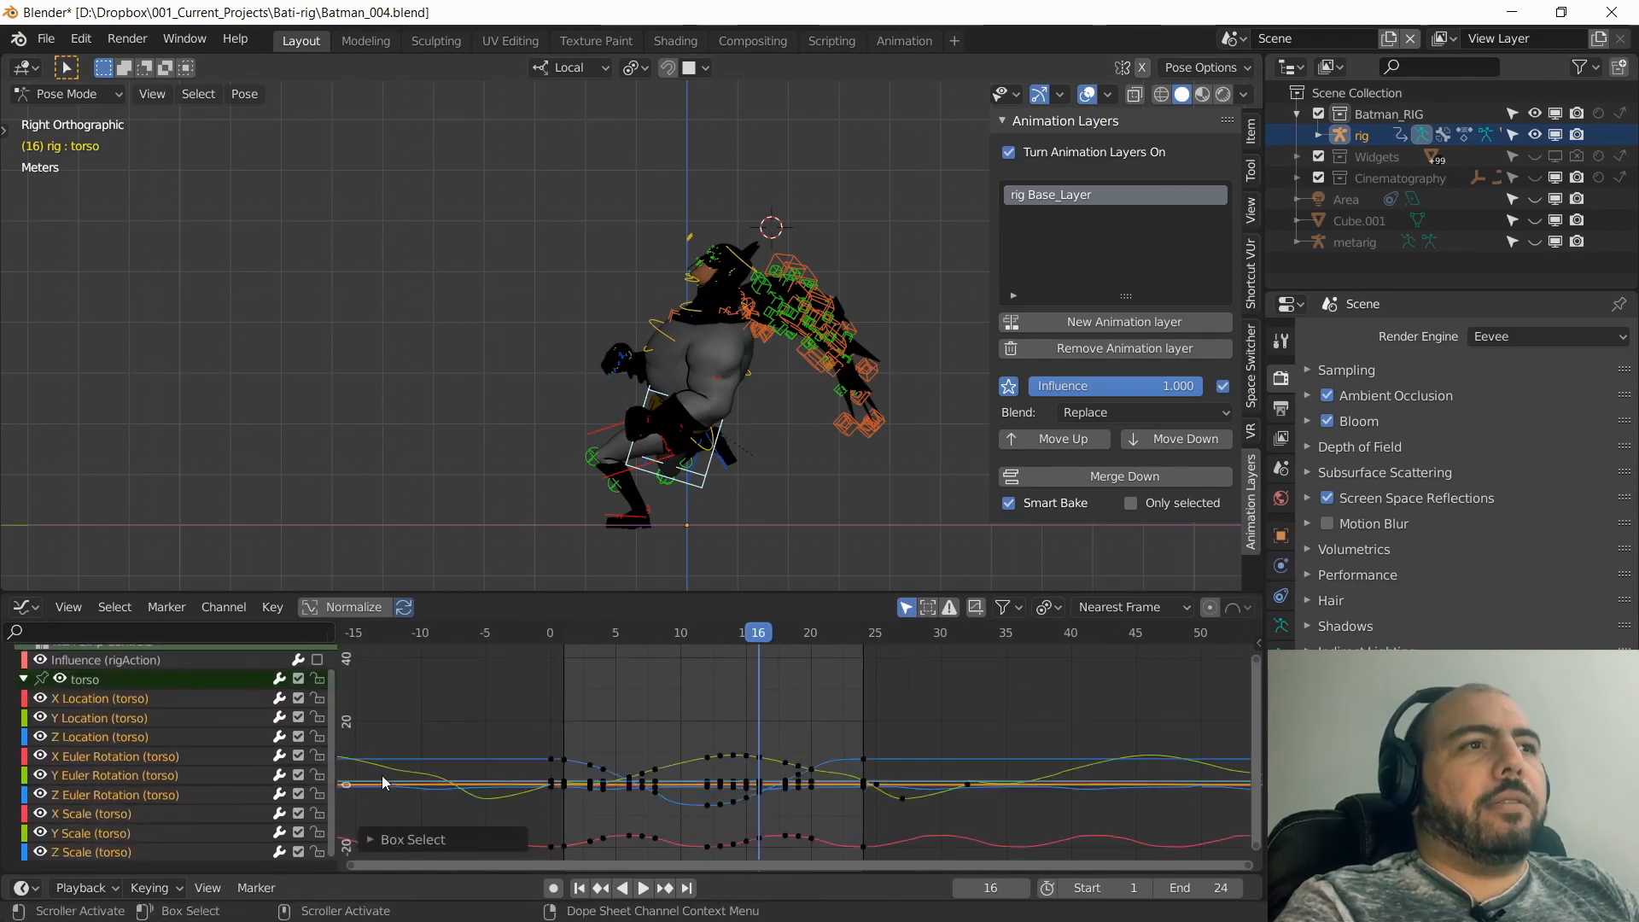
left_click(642, 888)
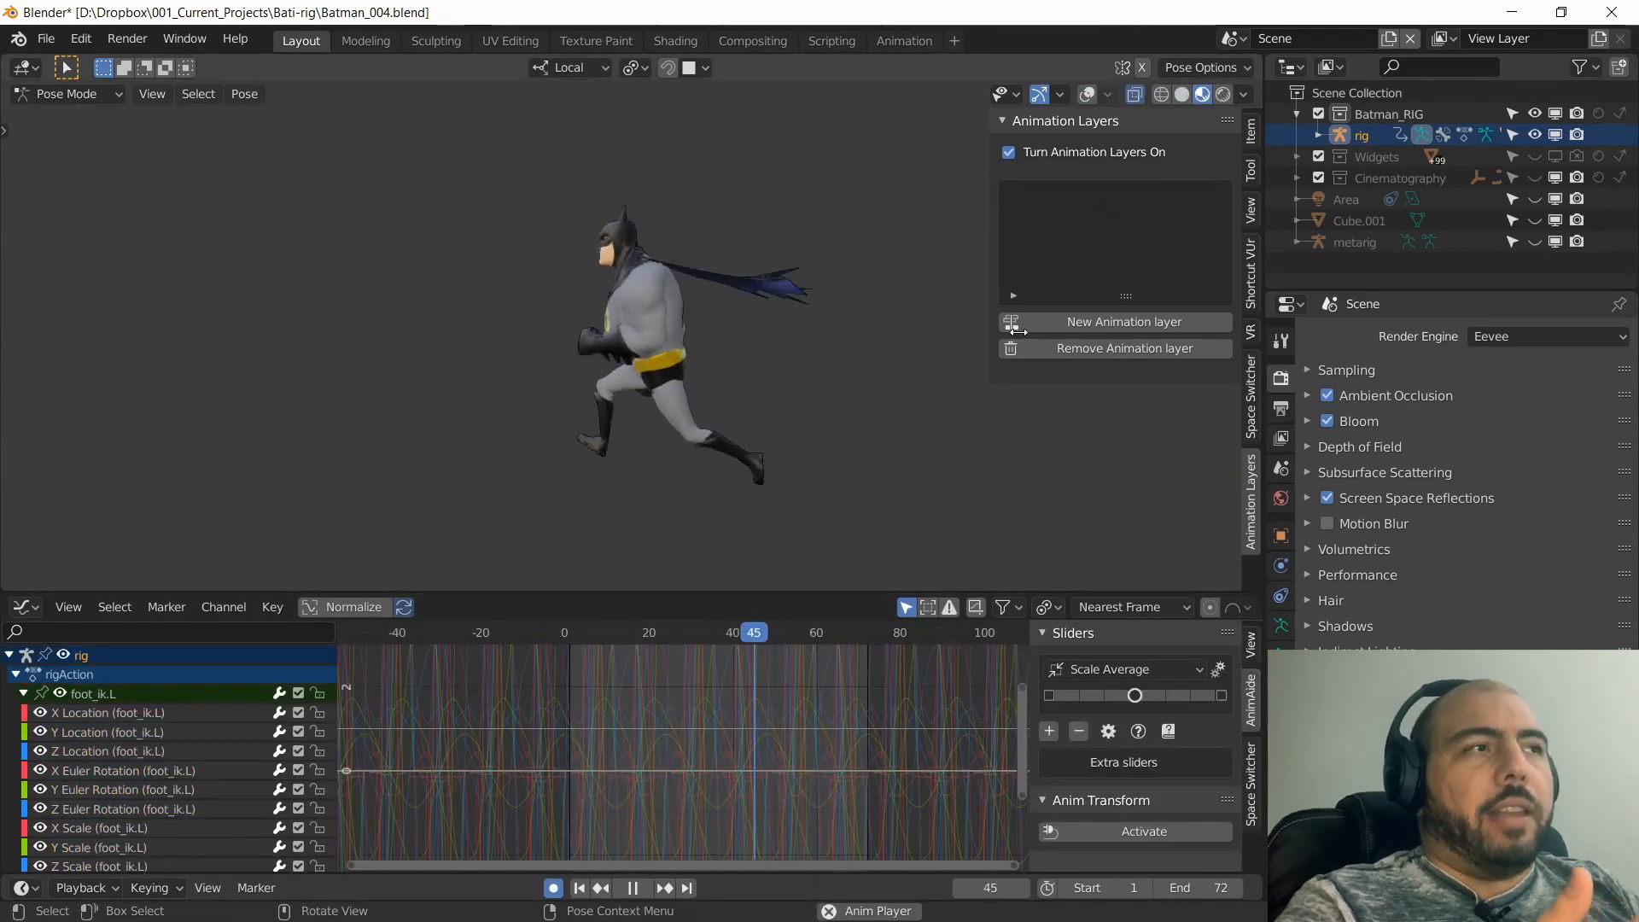
Add Anim_Layer_1 with keyed neck and upper_arm_fk.R poses and a keyframed Animated Influence ramp.
left_click(1126, 321)
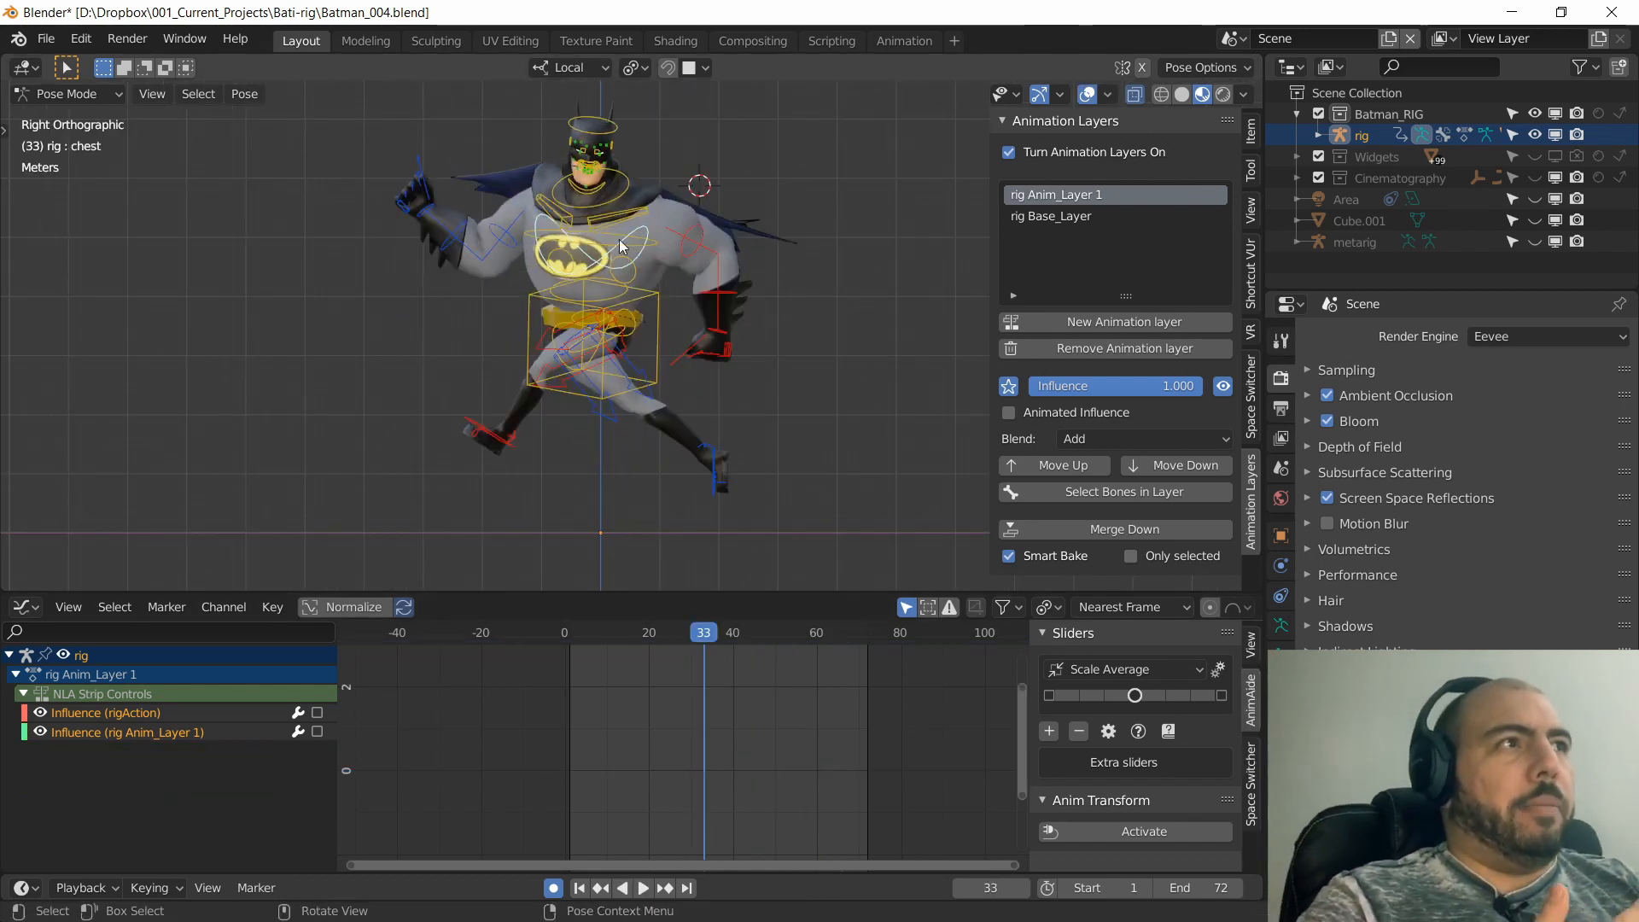
left_click(642, 888)
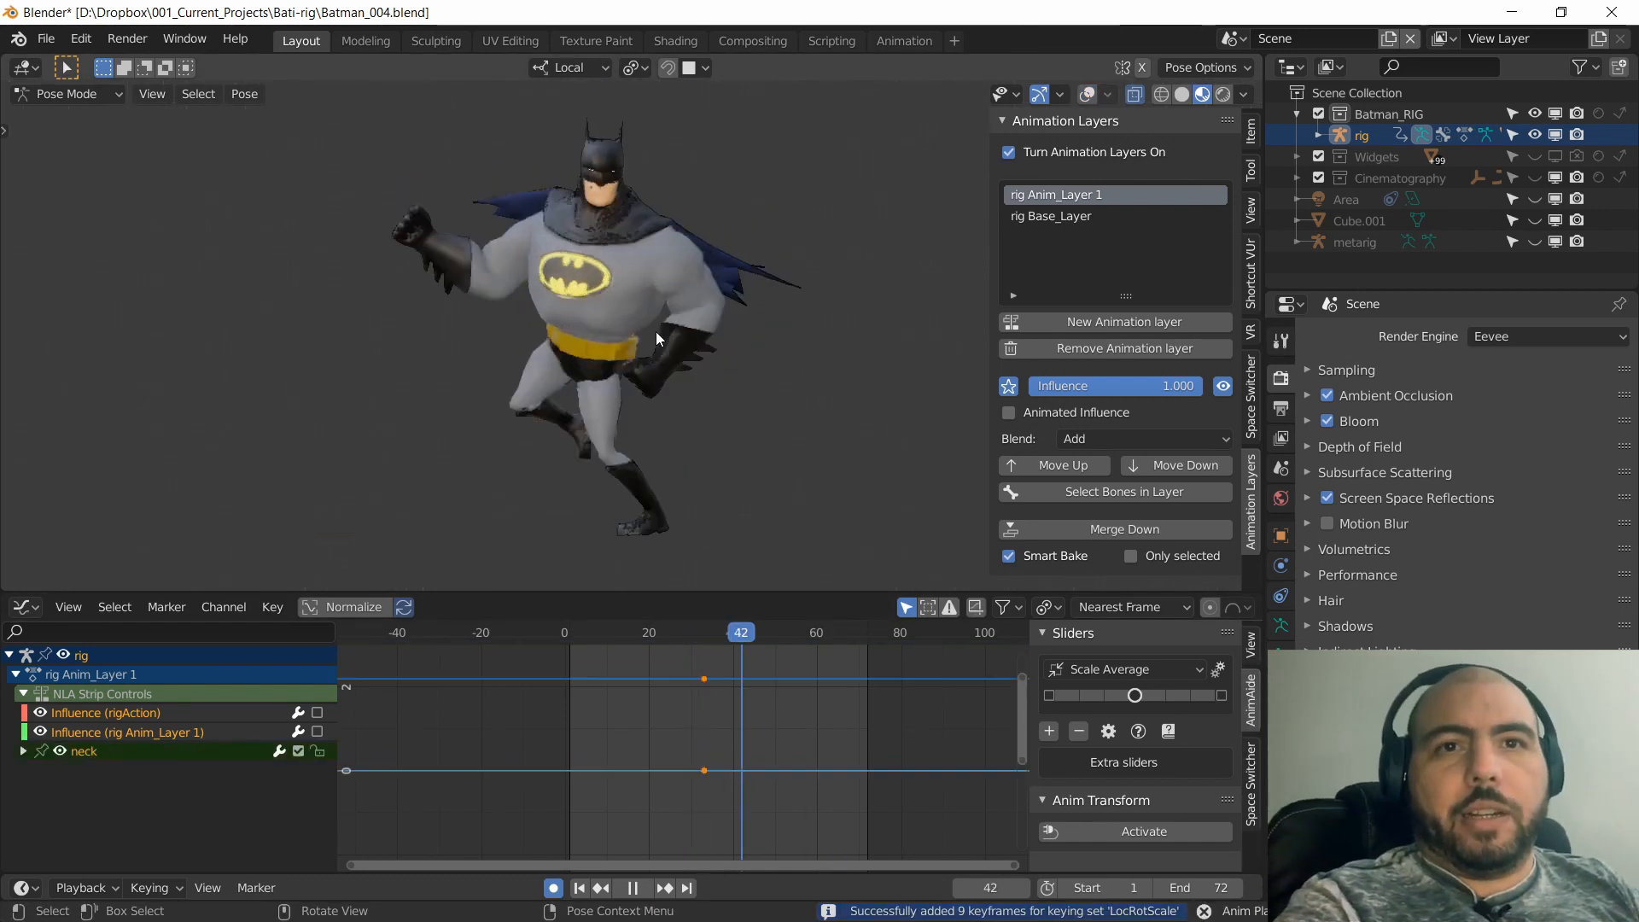
left_click(611, 632)
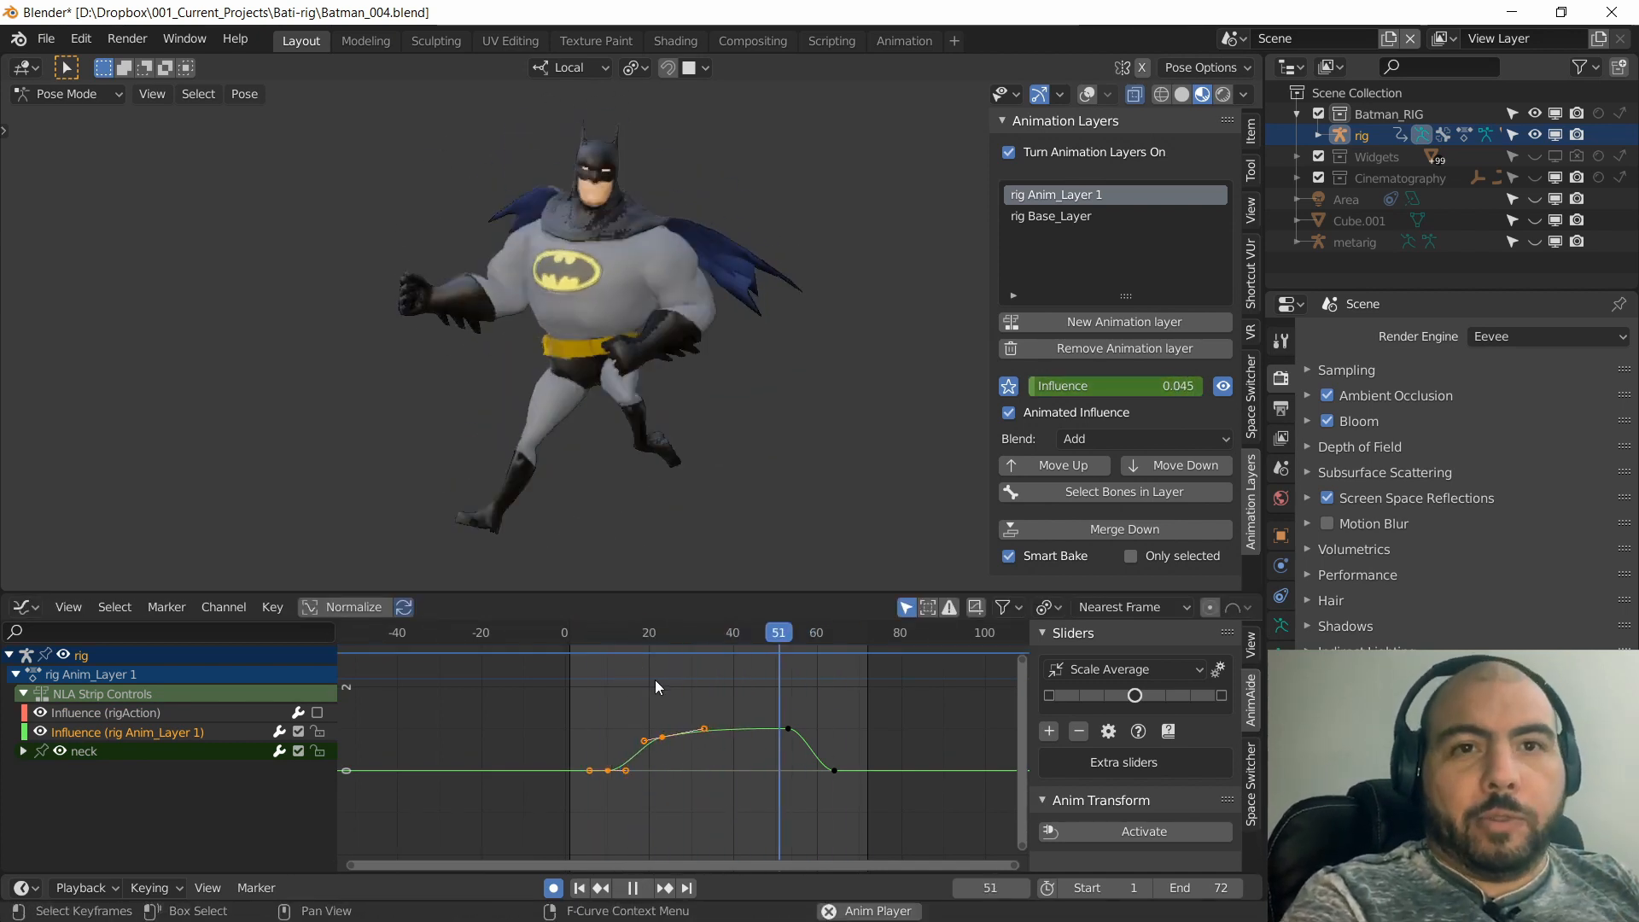
left_click(681, 632)
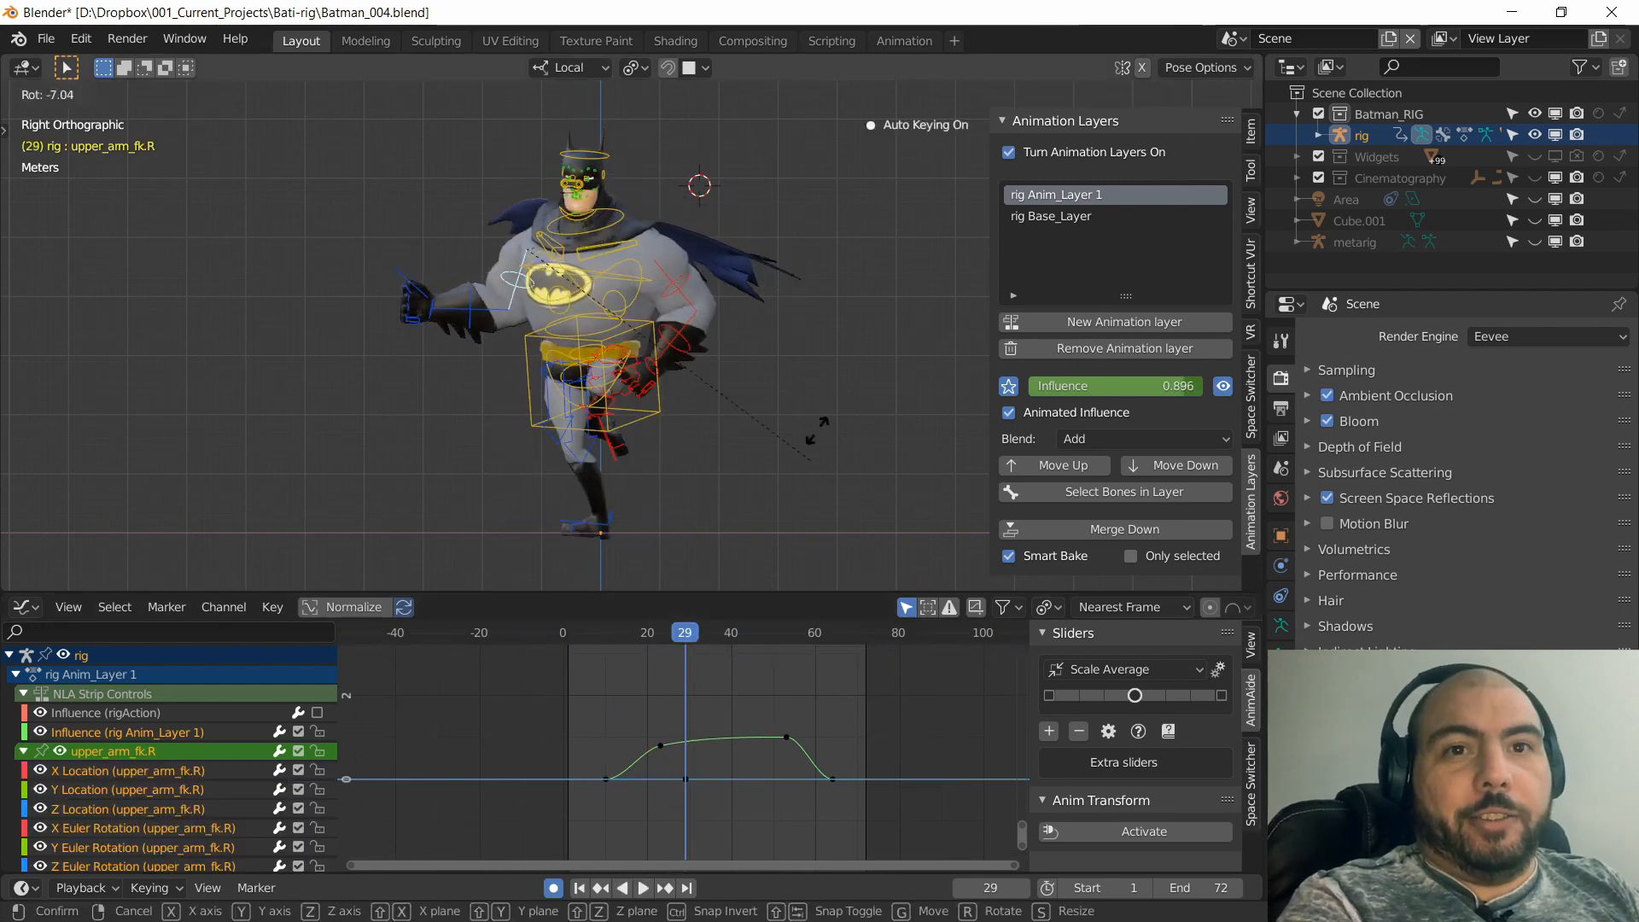
left_click(642, 887)
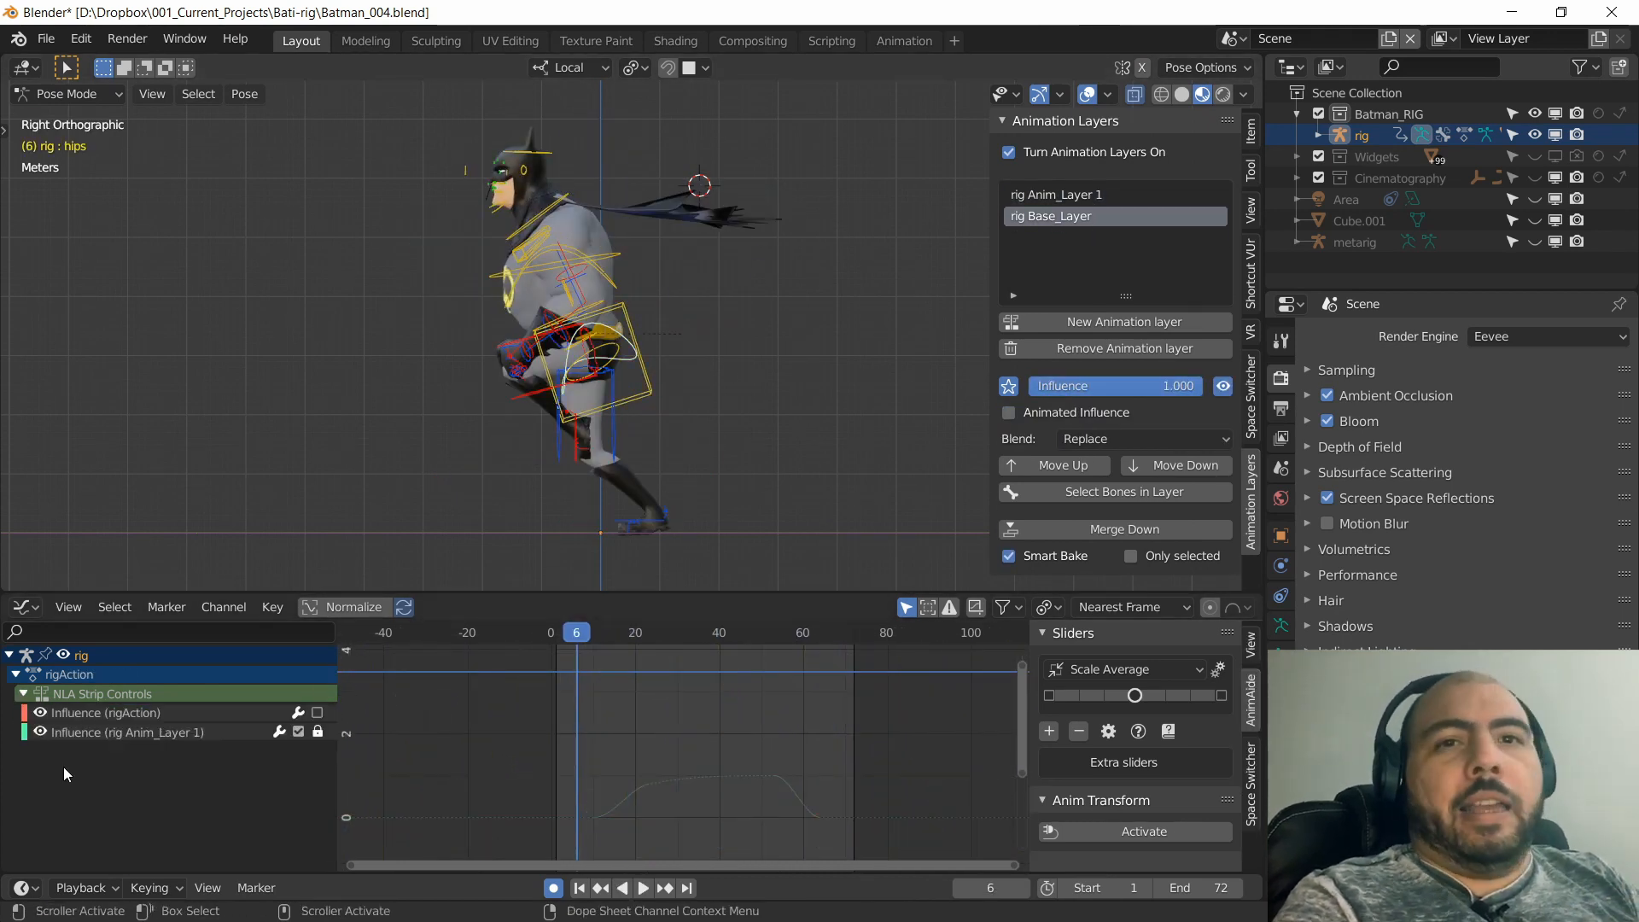
Select rig Base_Layer in the Animation Layers list, leaving it active in Replace mode at full influence.
left_click(690, 632)
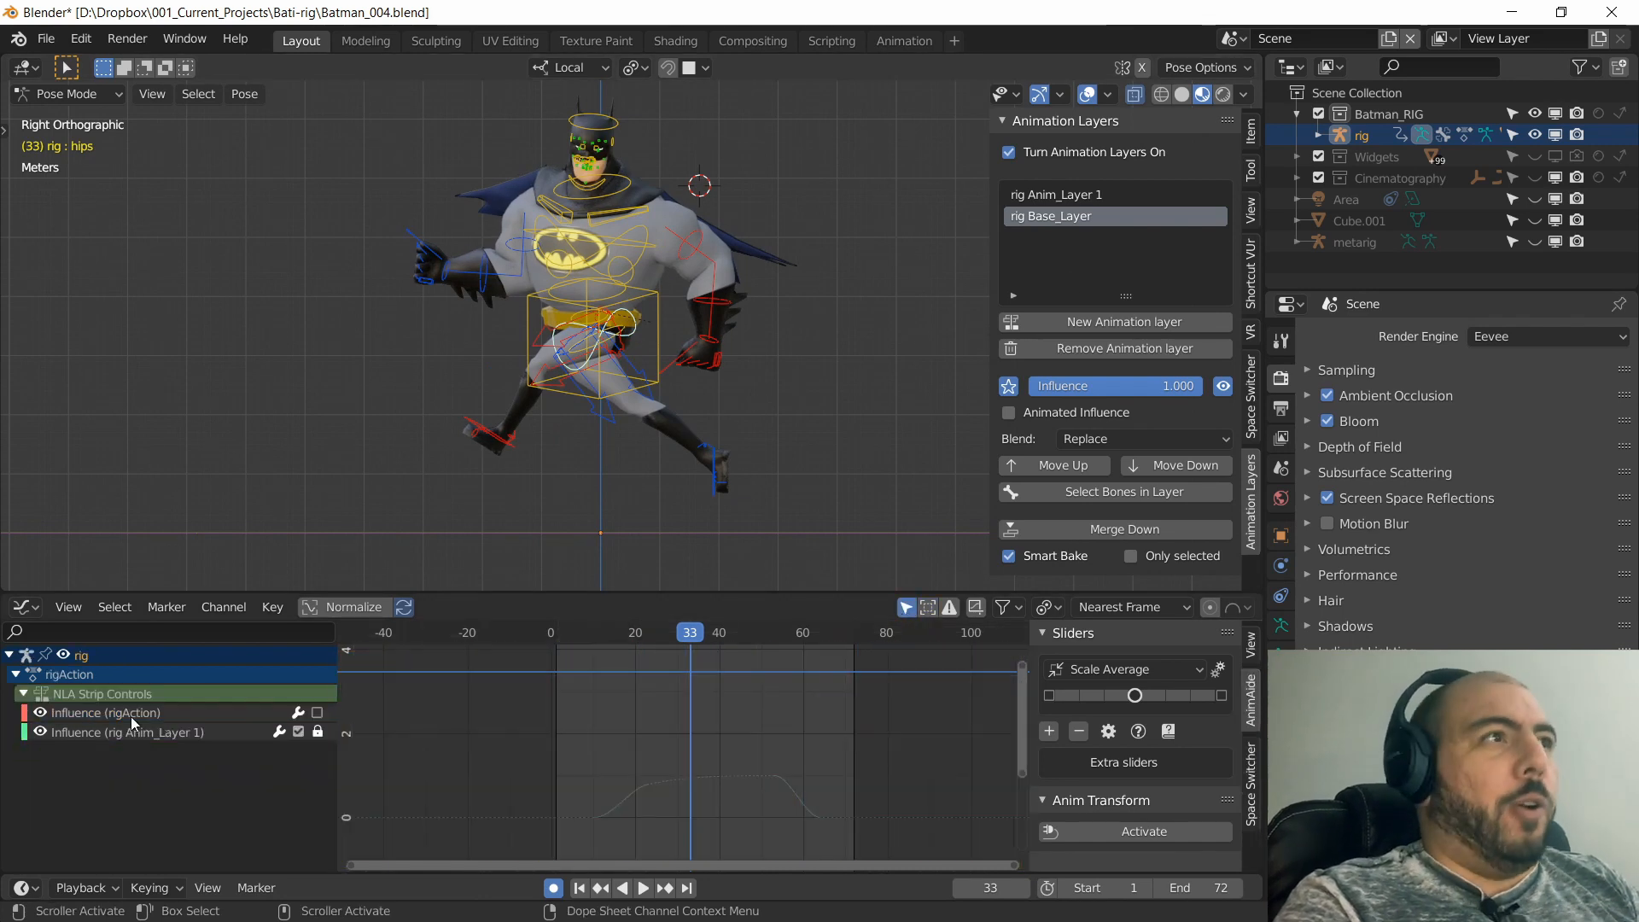